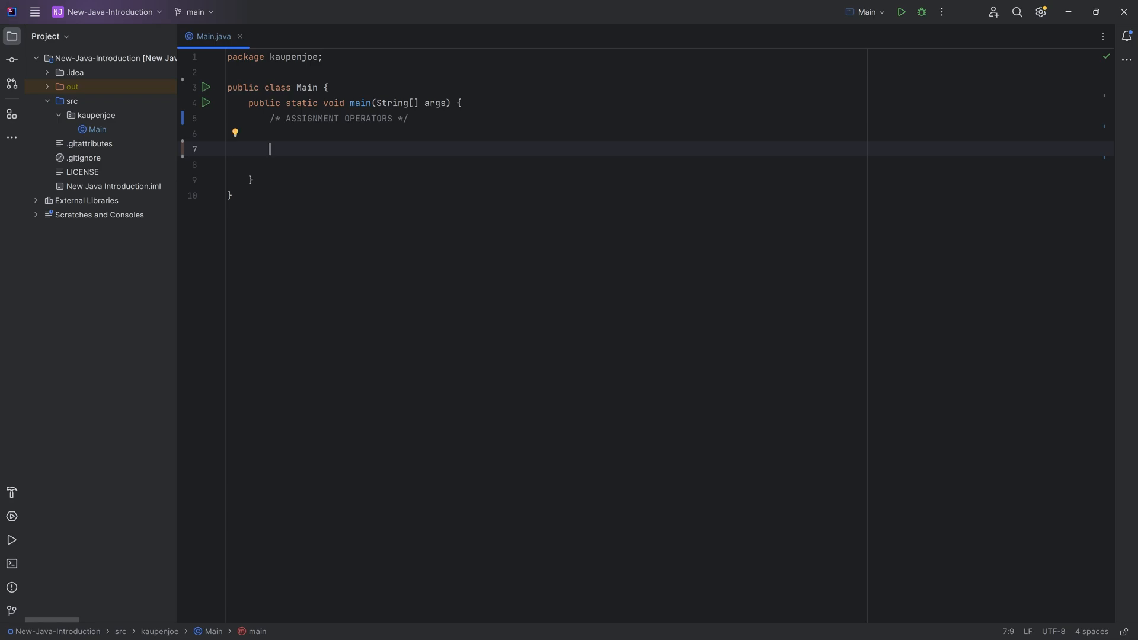
Step: Write the // Assignment = section with int mana = 100 and a "Mana: " + mana print, then run it
{"action": "type", "text": "// Assignment ="}
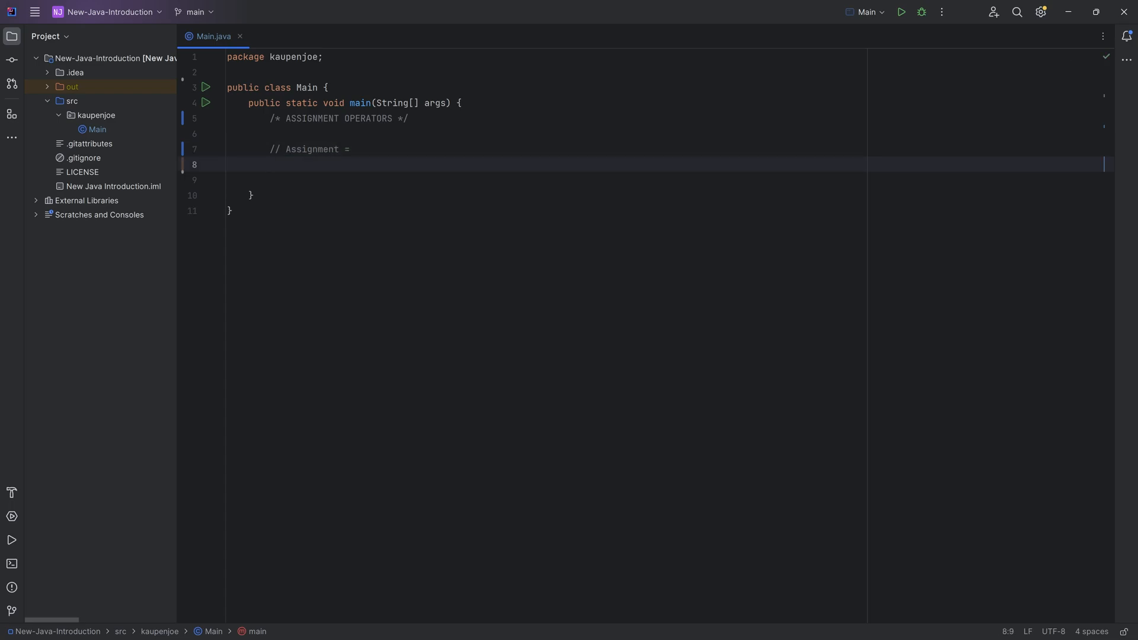
{"action": "type", "text": "int mana"}
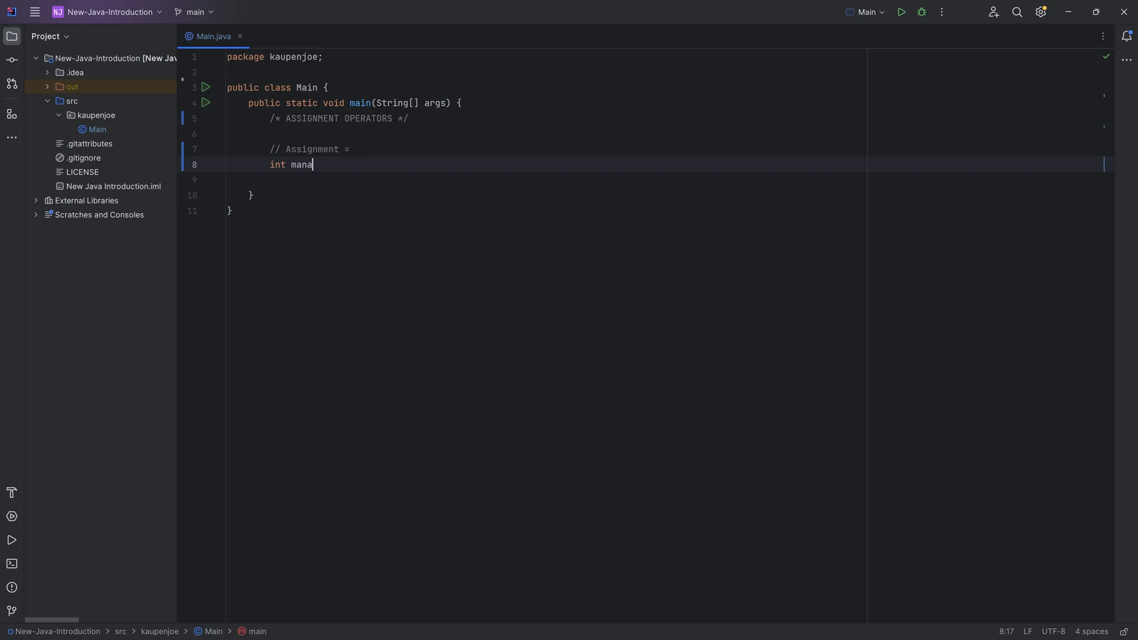
{"action": "type", "text": "= 100;"}
{"action": "left_click", "coordinate": [546, 181]}
{"action": "type", "text": "System.out.println(\"\");"}
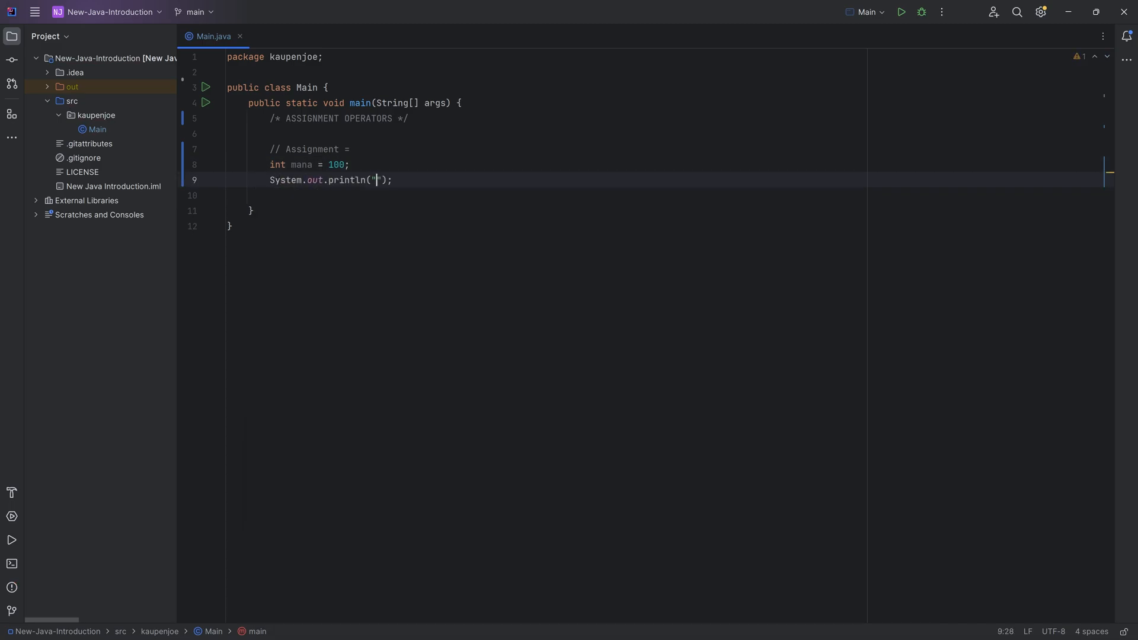
{"action": "type", "text": "Mana:  \" + mana"}
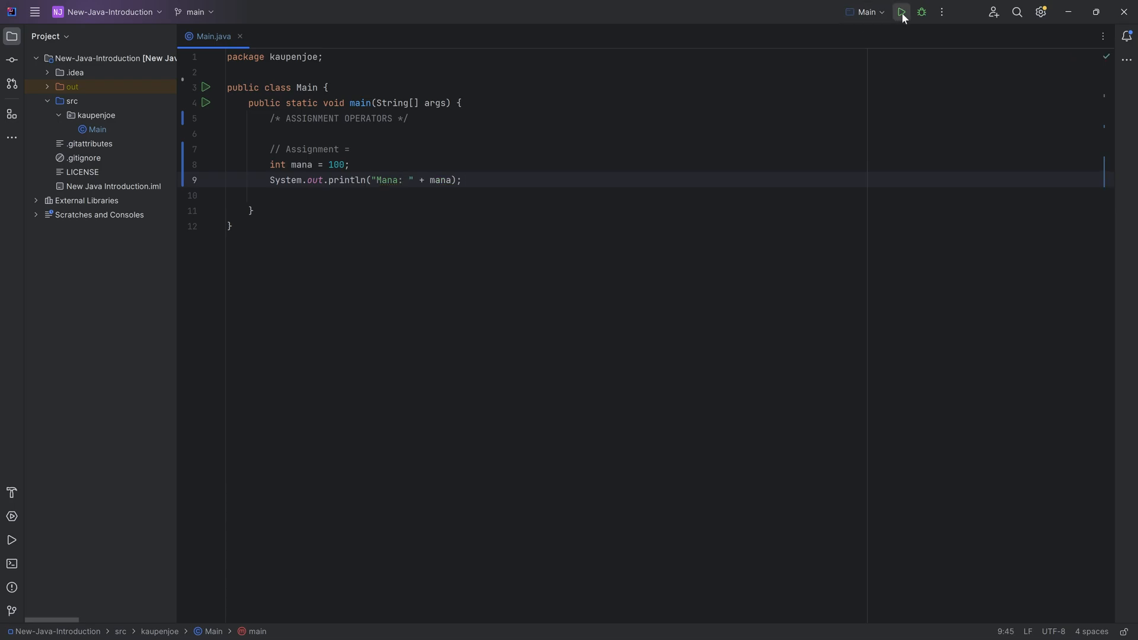
{"action": "left_click", "coordinate": [901, 11]}
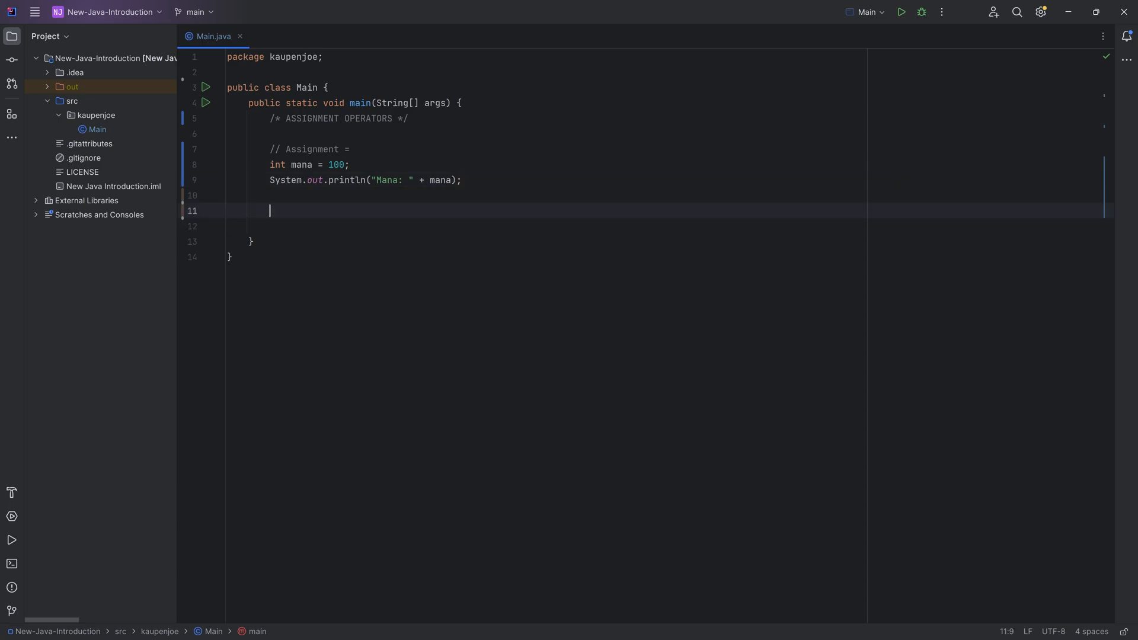
Step: Write the // ADDITION += comment and mana += 20; with its longhand // mana = mana + 20 comment
{"action": "type", "text": "// ADDITI"}
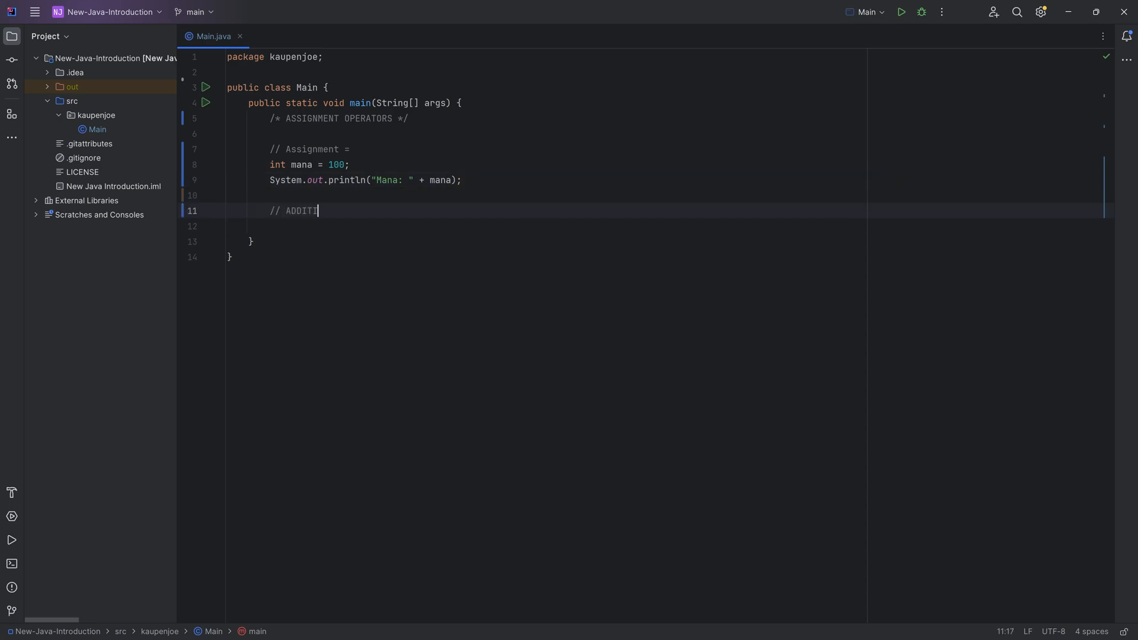
{"action": "type", "text": "ON"}
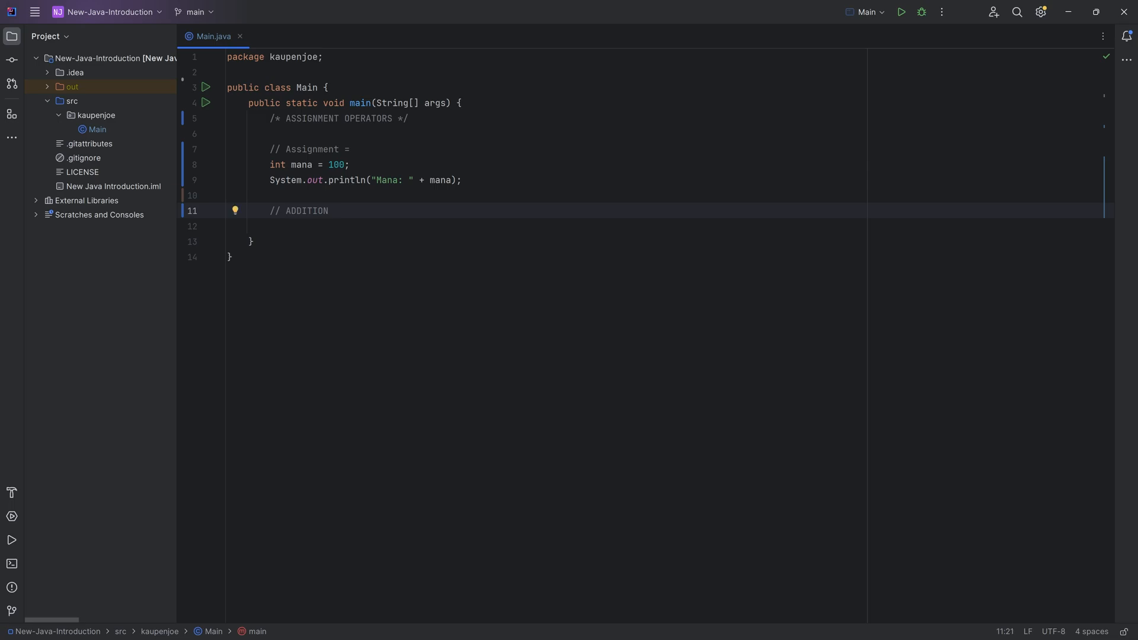
{"action": "type", "text": "+="}
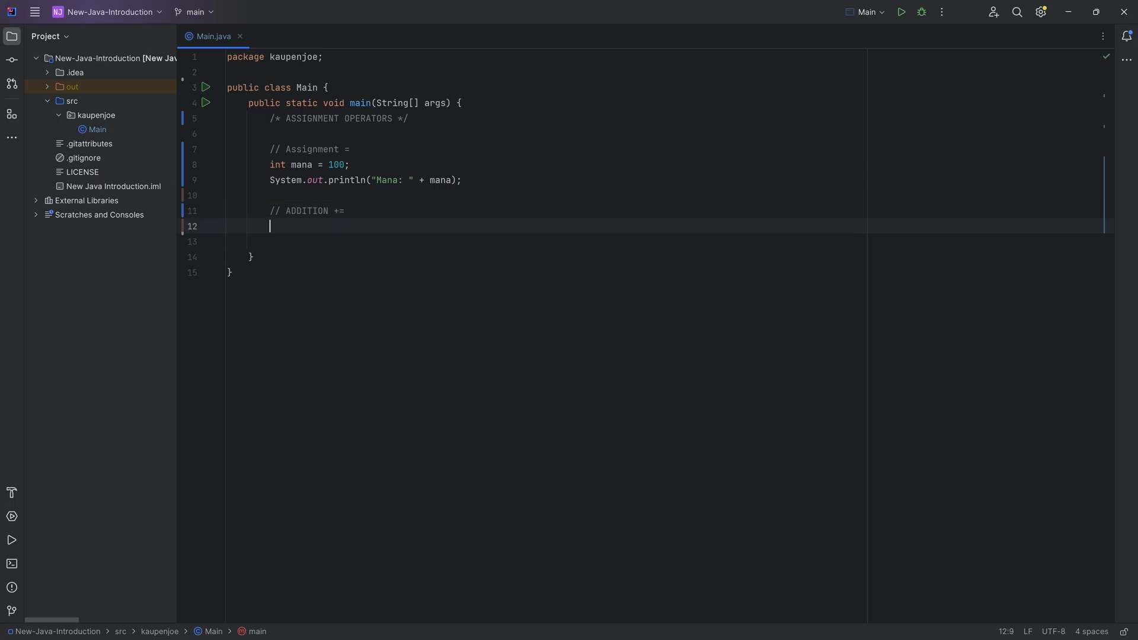
{"action": "type", "text": "mana"}
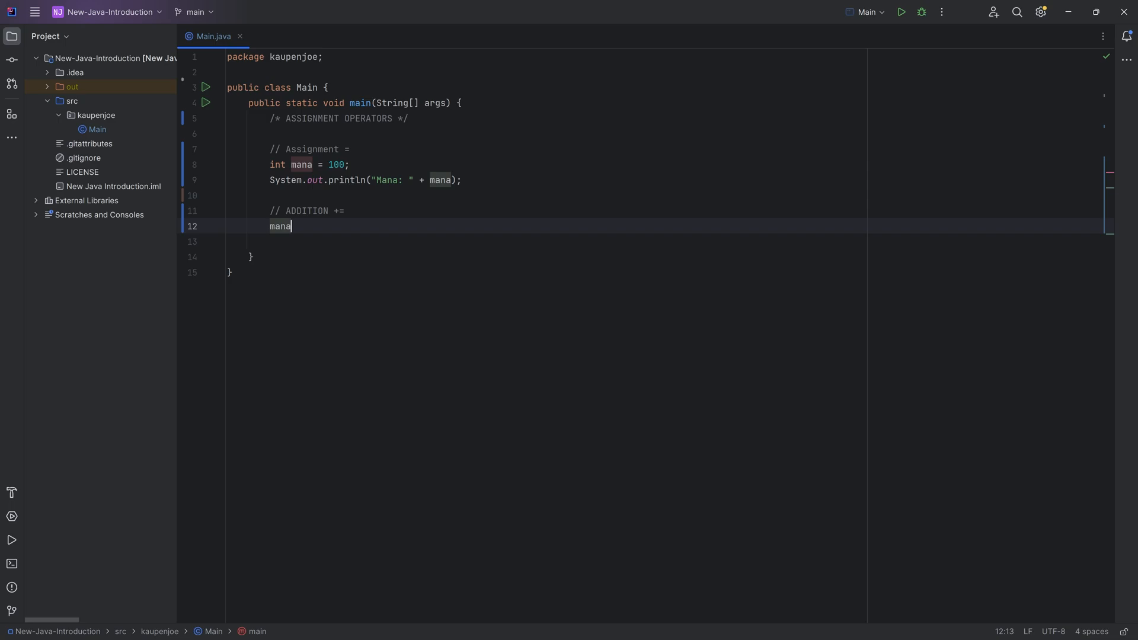
{"action": "type", "text": "+="}
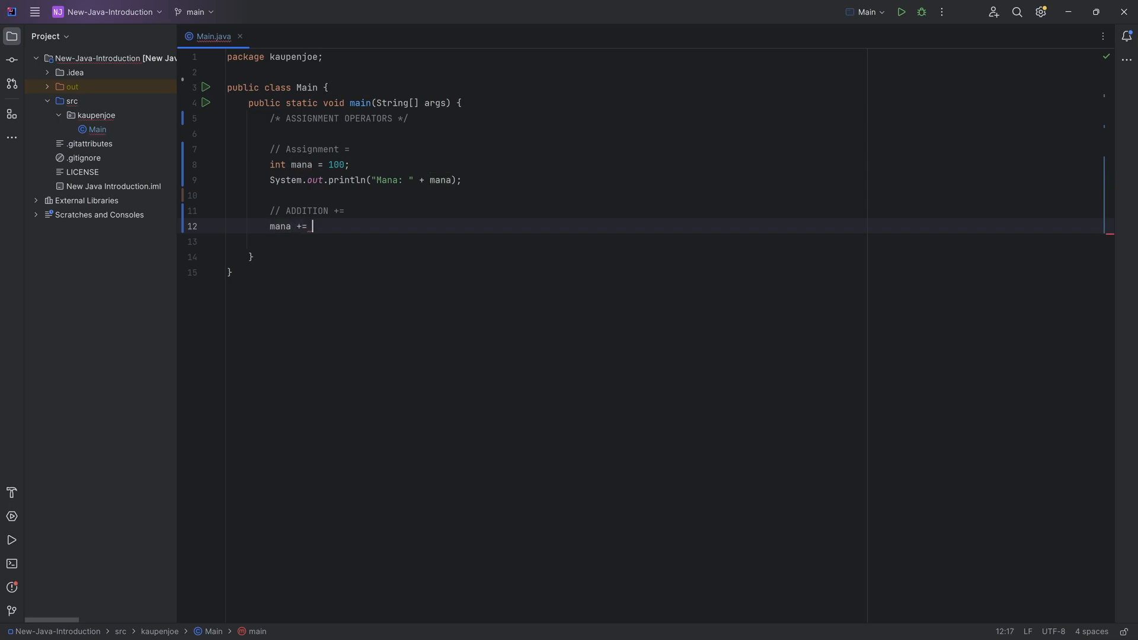
{"action": "type", "text": "20; //"}
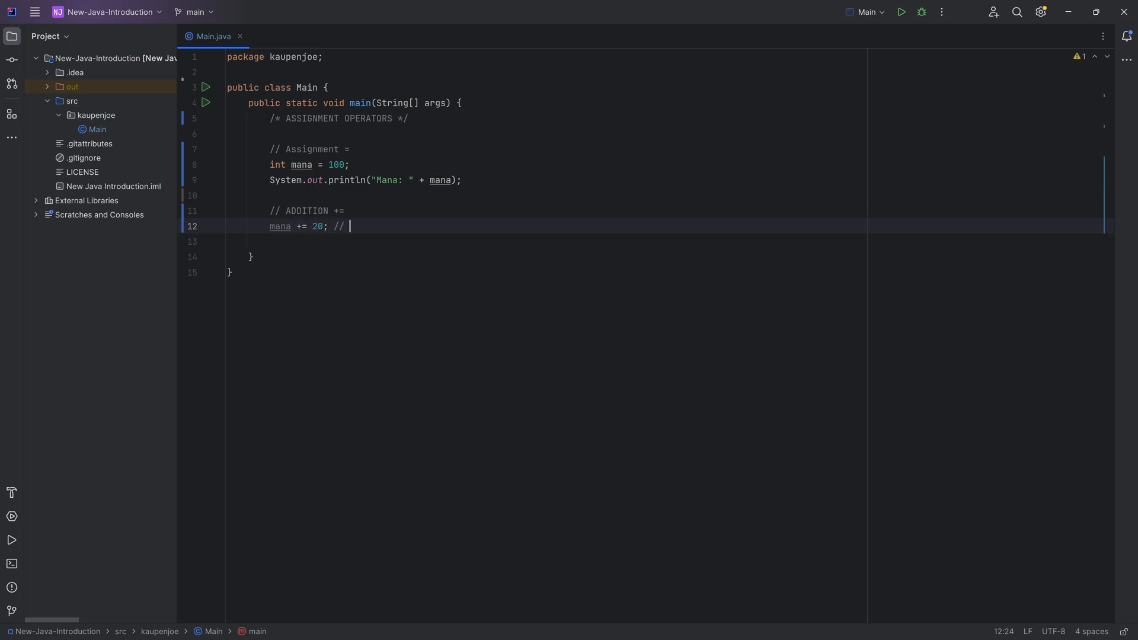
{"action": "type", "text": "mana = mana + 20;"}
{"action": "type", "text": "System.out.println(\"Mana\");"}
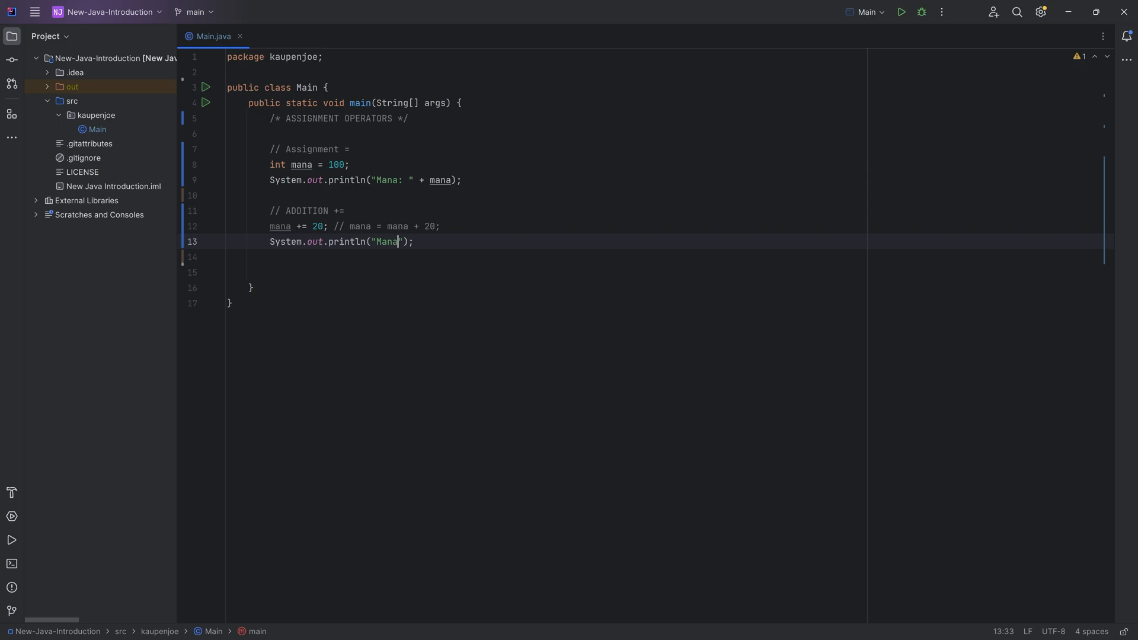
Step: Print "Mana: " + mana after the addition, run to see 120, and leave blank lines below
{"action": "type", "text": ": \" + mana"}
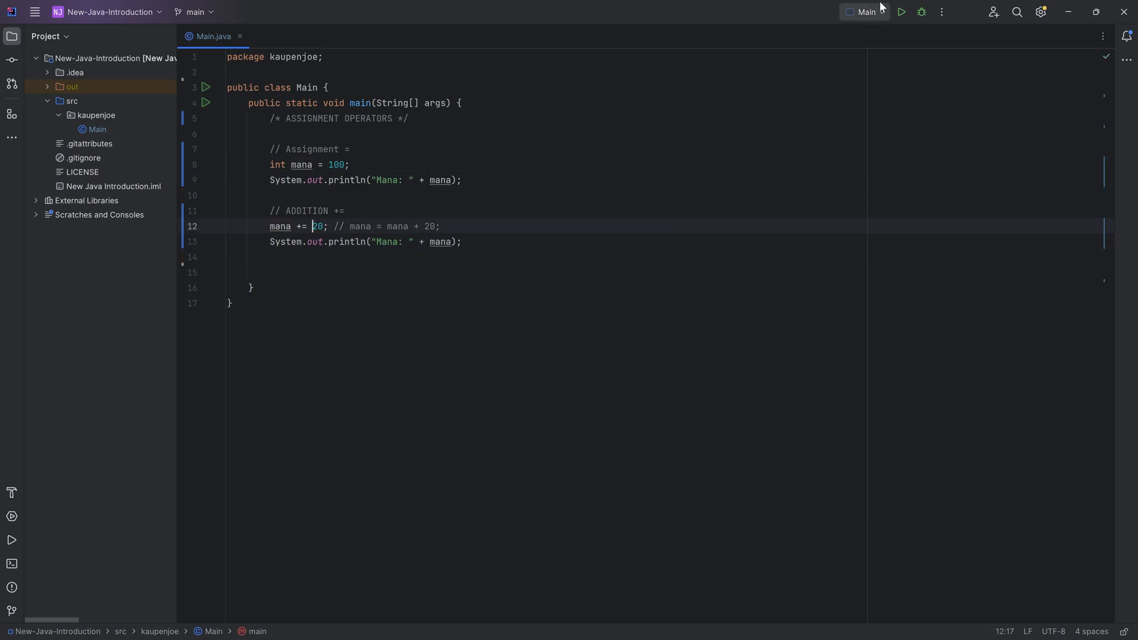
{"action": "left_click", "coordinate": [900, 12]}
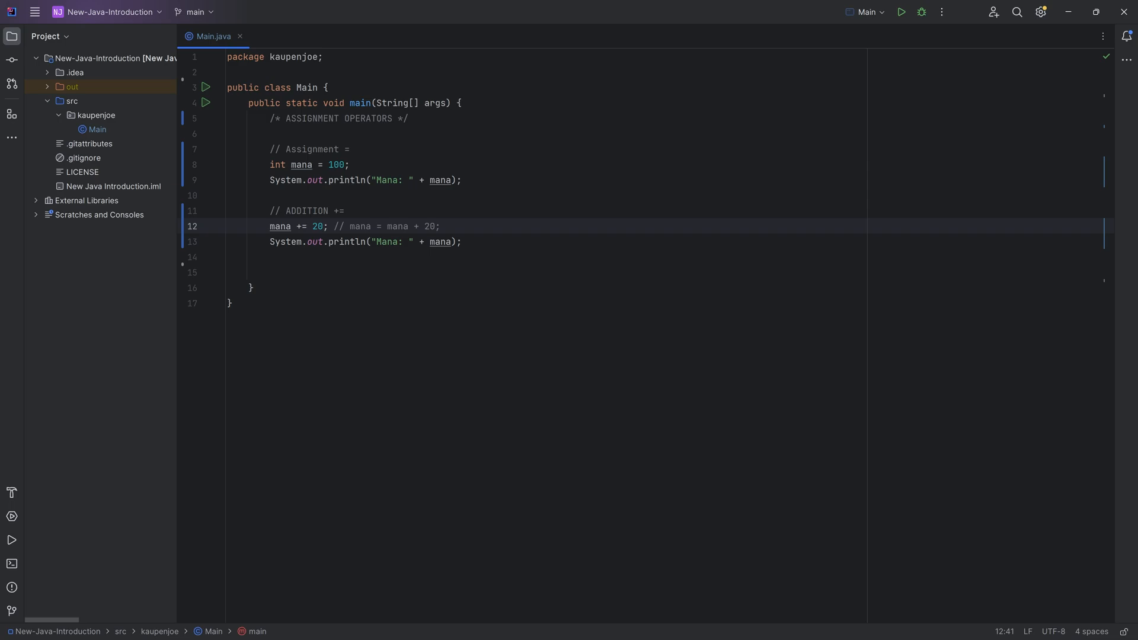
{"action": "left_click", "coordinate": [463, 242]}
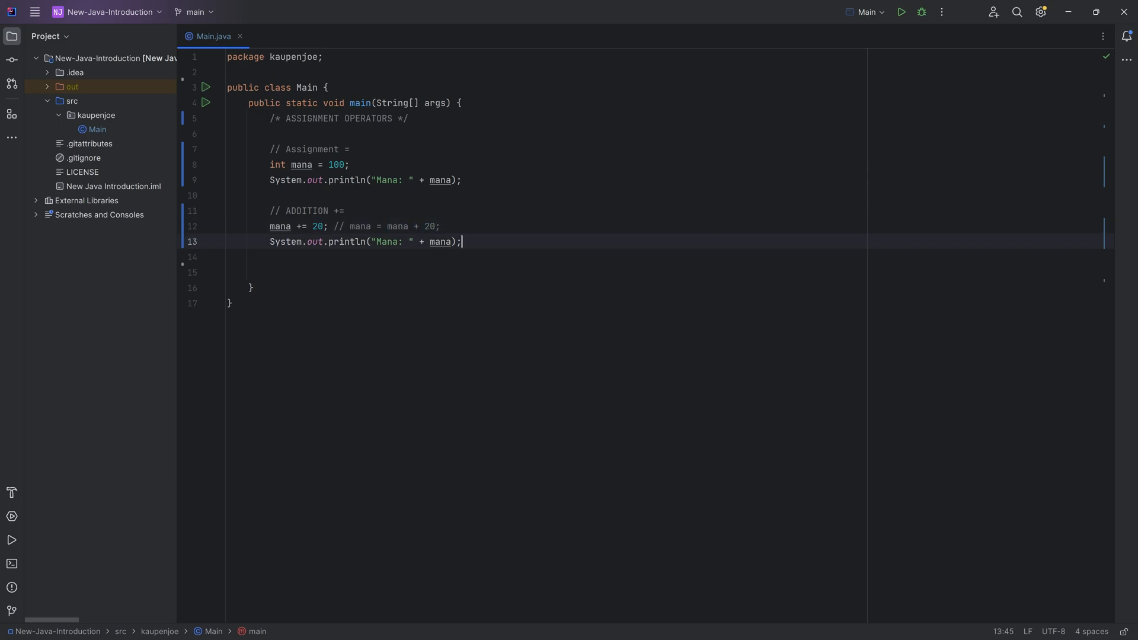
{"action": "key", "text": "enter"}
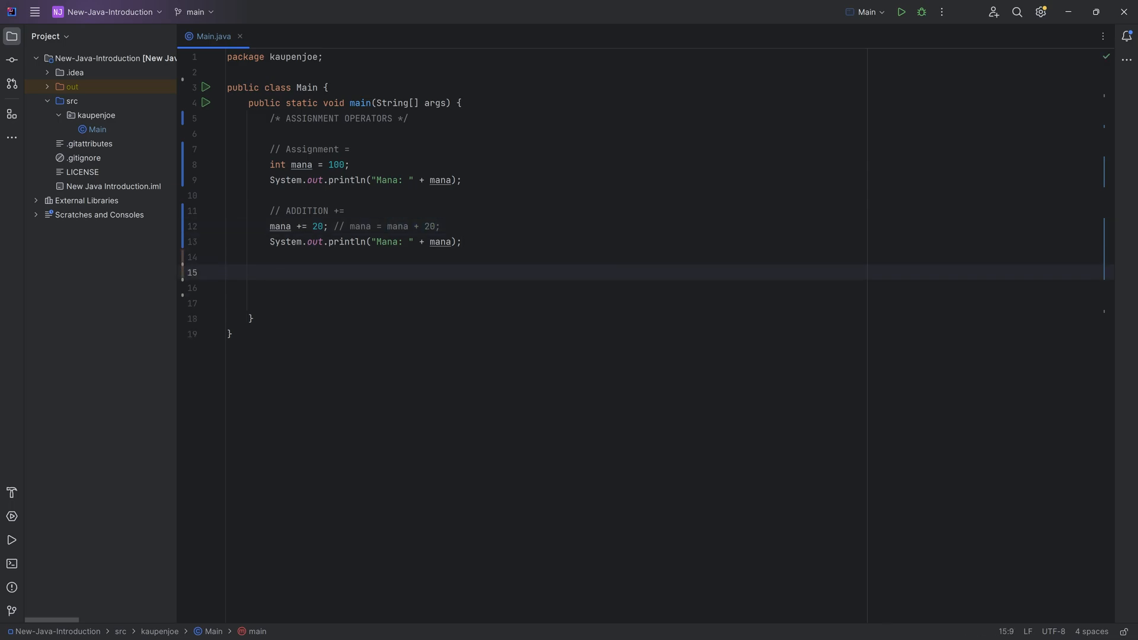
Step: Write mana++; with a comment explaining it equals mana += 1, print mana, and run to get 121
{"action": "type", "text": "mana++; //"}
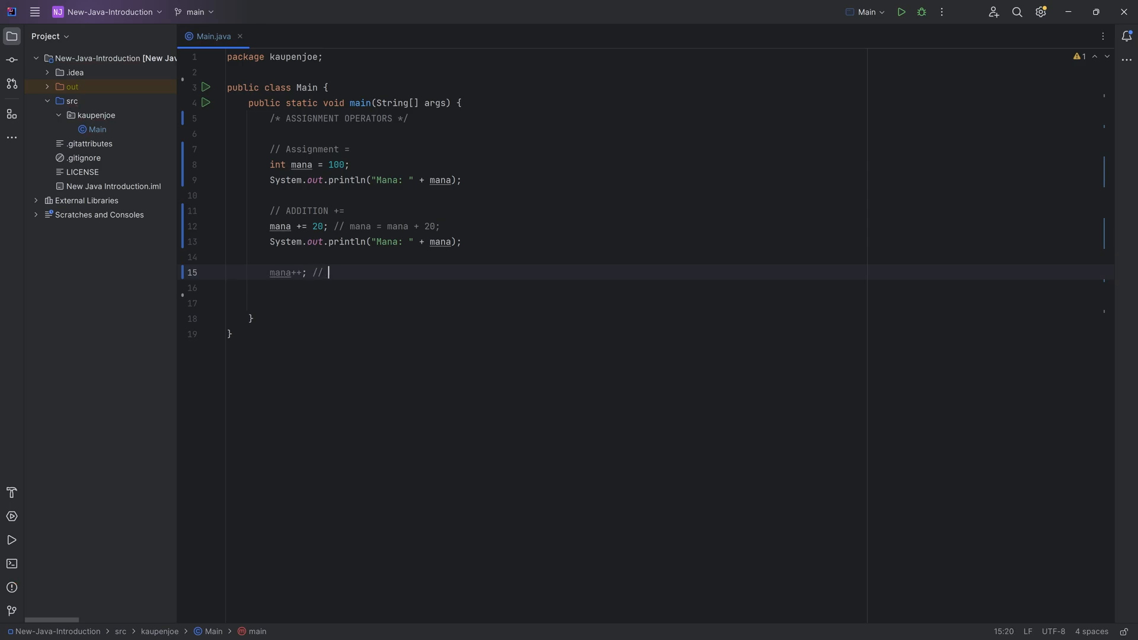
{"action": "type", "text": "mana ="}
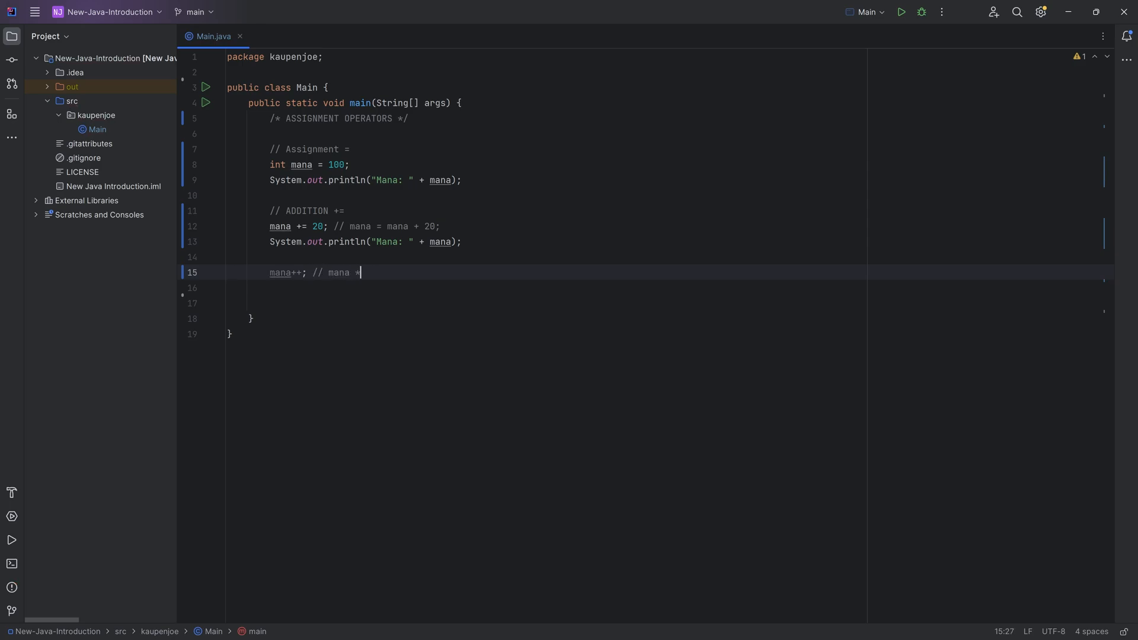
{"action": "type", "text": "+= 1; or mana = mana + 1;"}
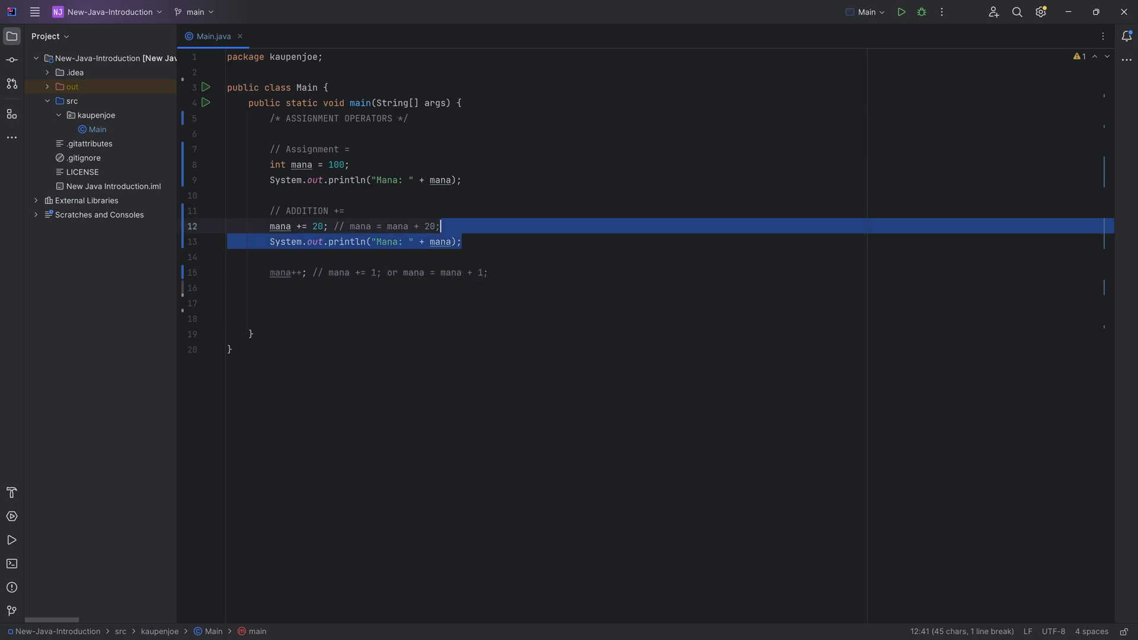
{"action": "type", "text": "System.out.println(\"Mana:\");"}
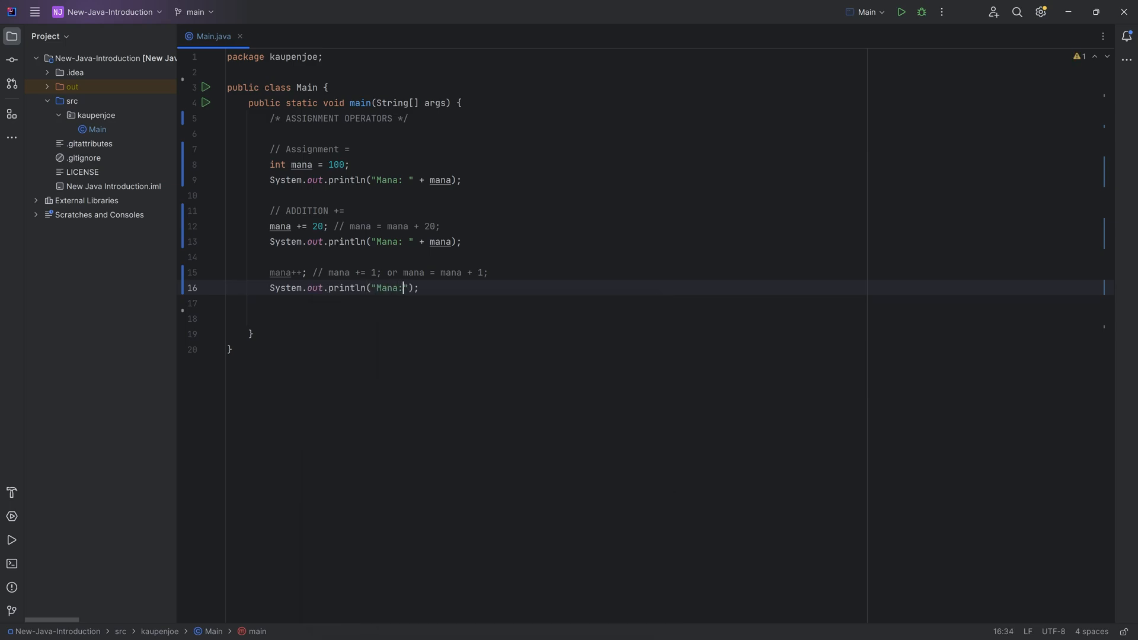
{"action": "type", "text": "\" + mana"}
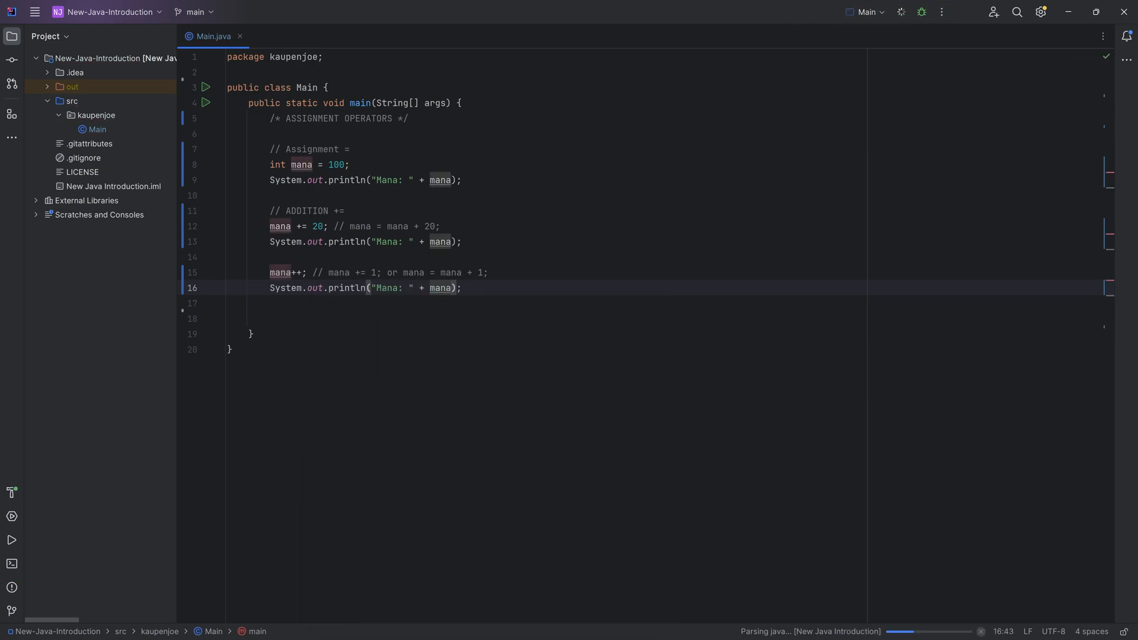
{"action": "left_click", "coordinate": [901, 12]}
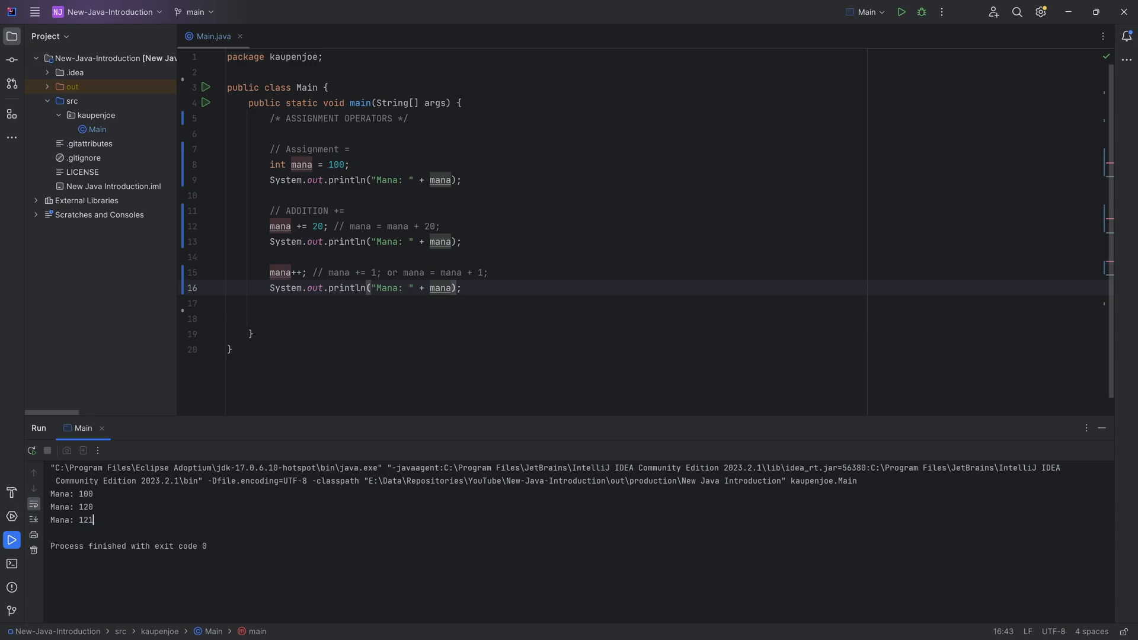
{"action": "type", "text": "// SUBT"}
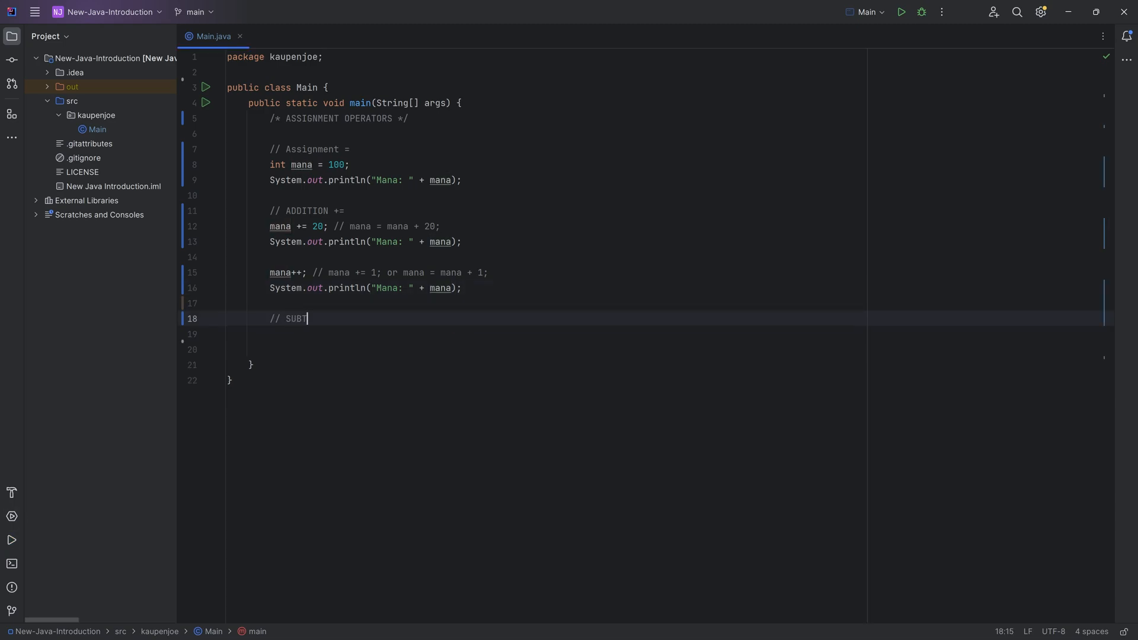
Step: Complete the // SUBTRACTION -= section with mana -= 60 and a Mana print, run to get 61
{"action": "type", "text": "RACTION -)"}
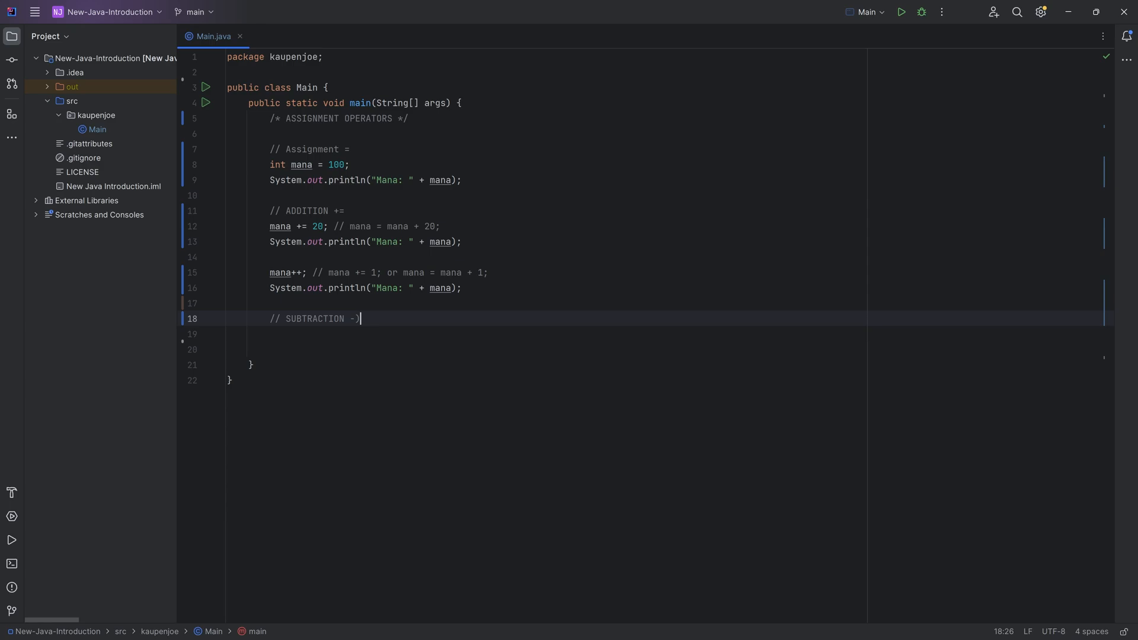
{"action": "key", "text": "Enter"}
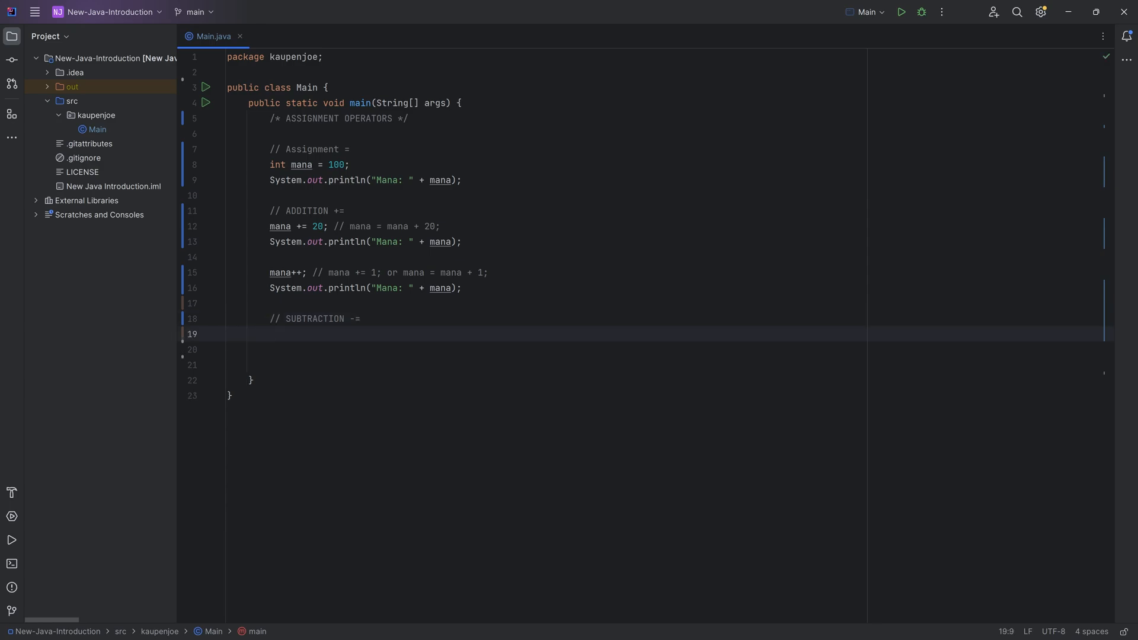
{"action": "type", "text": "mana -= 60;"}
{"action": "type", "text": "System.out.println();"}
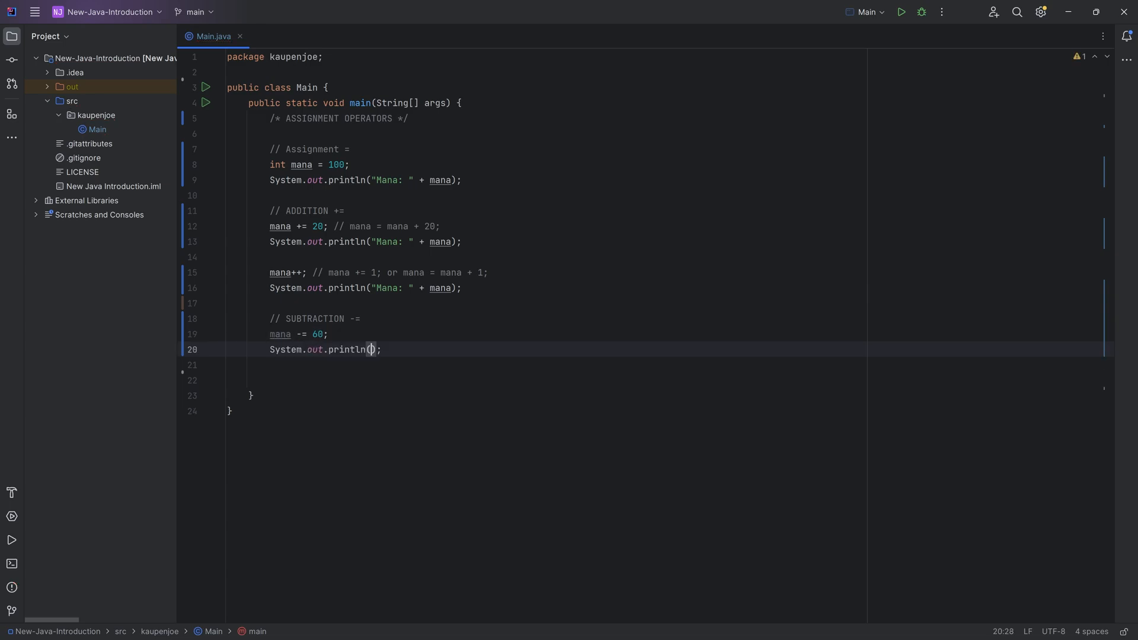
{"action": "type", "text": "\"Mana: \" +"}
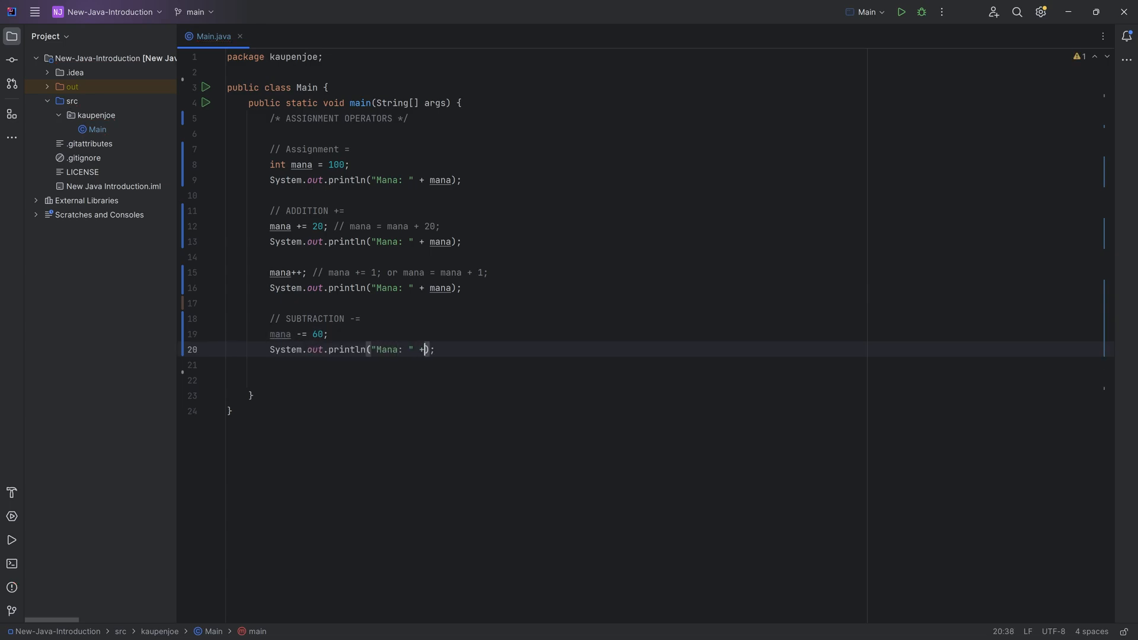
{"action": "type", "text": "mana"}
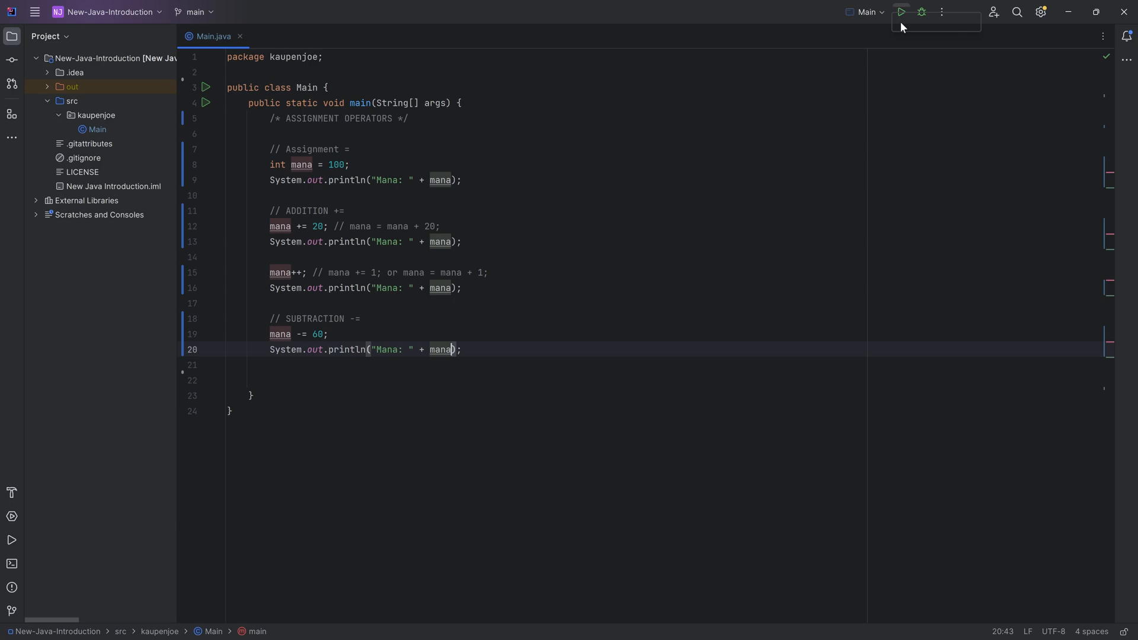
{"action": "left_click", "coordinate": [901, 12]}
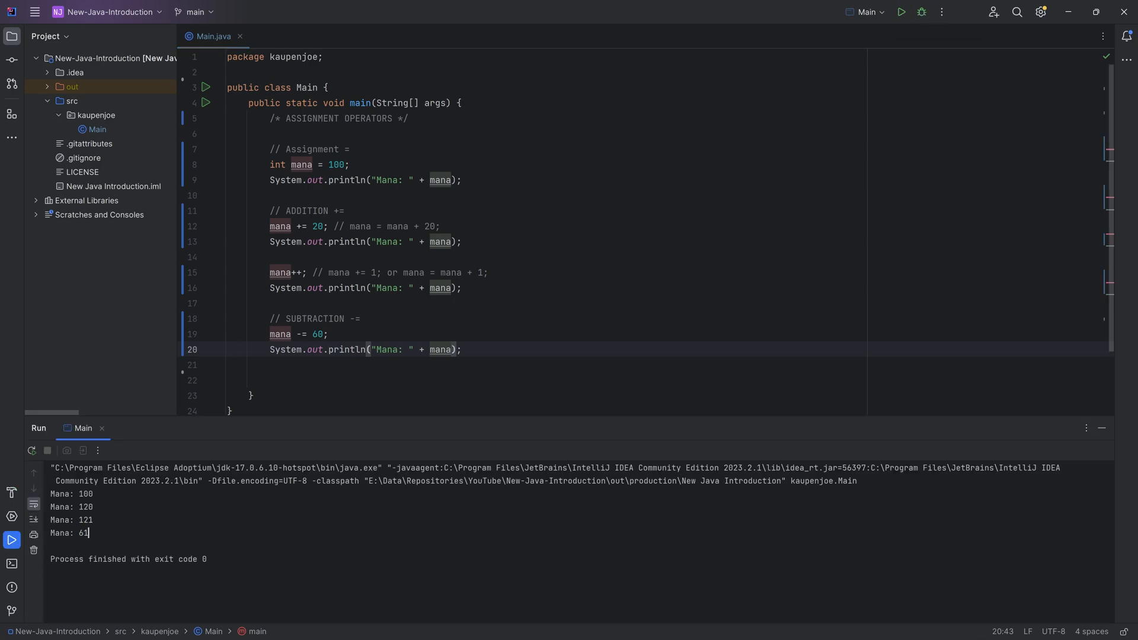
{"action": "type", "text": "m"}
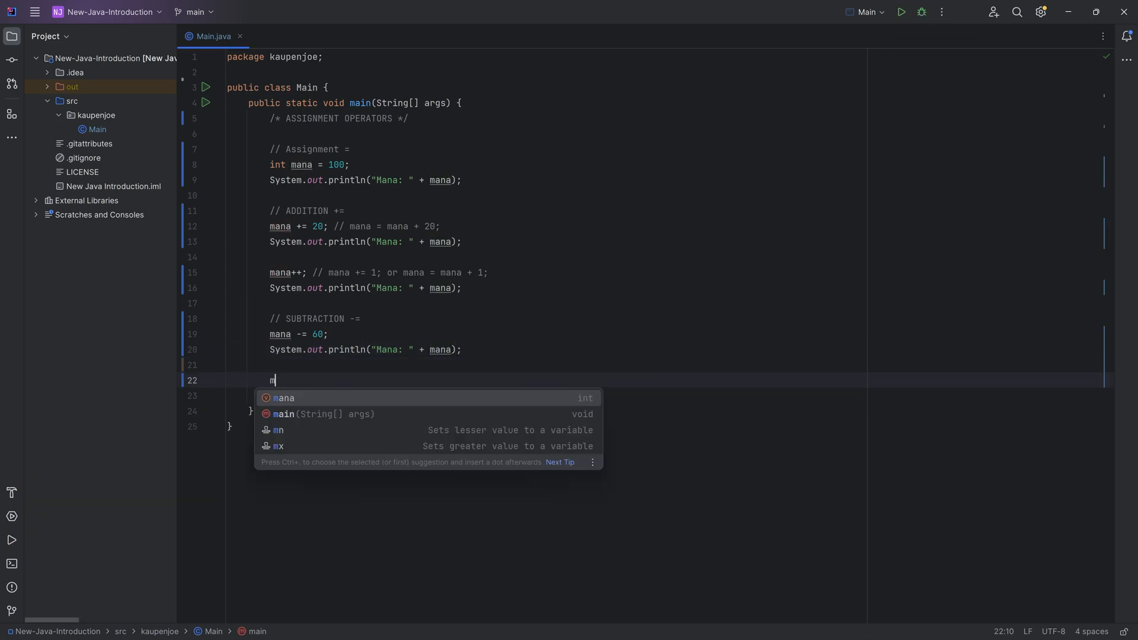
Step: Write mana--; followed by System.out.println("Mana: " + mana); and leave blank lines below
{"action": "type", "text": "ana--;"}
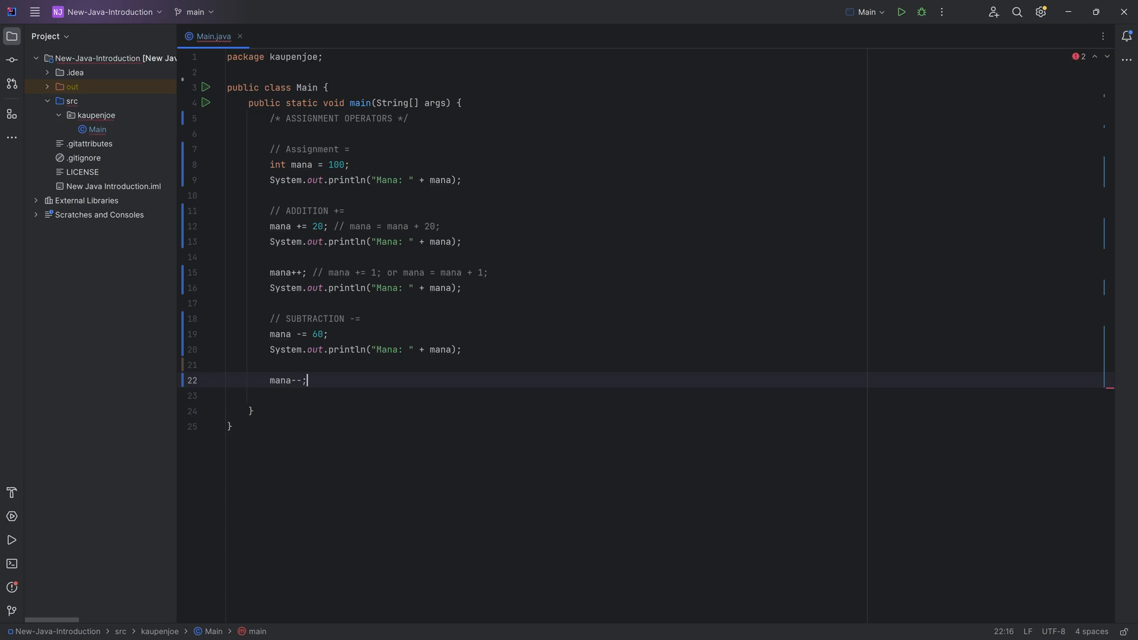
{"action": "type", "text": "S"}
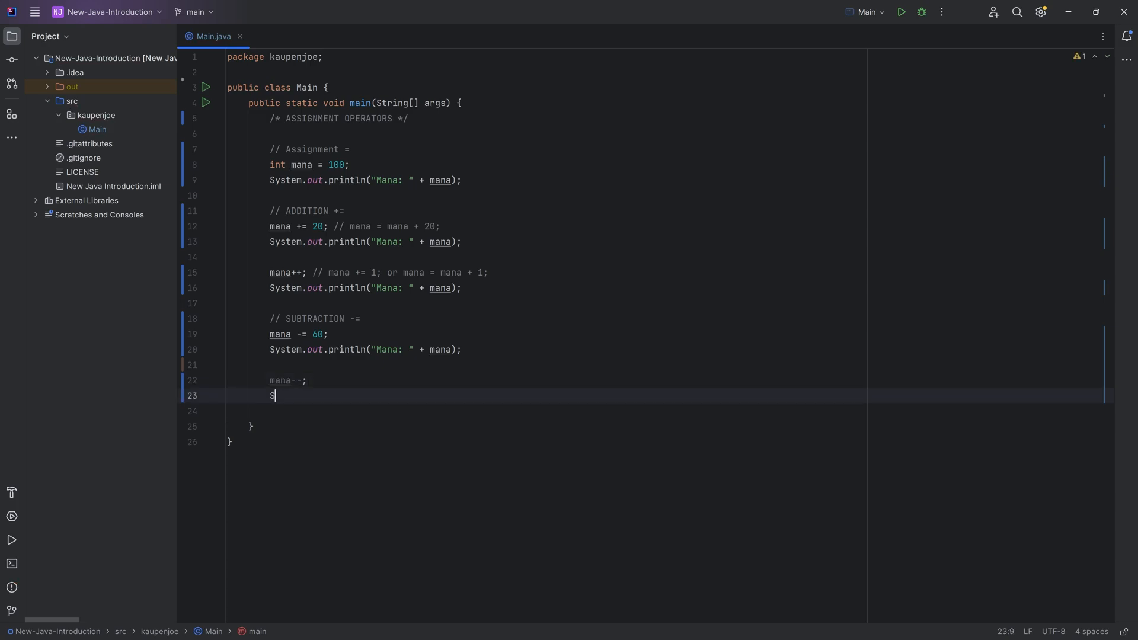
{"action": "type", "text": "System.out.println(\"Ma\");"}
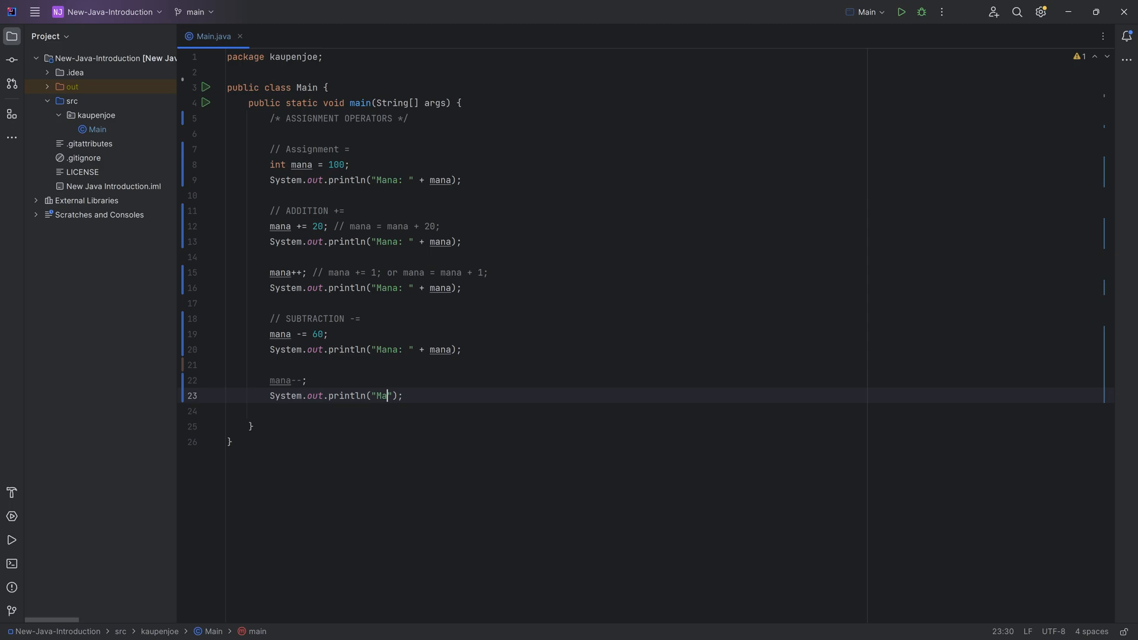
{"action": "type", "text": "na: \" + manan"}
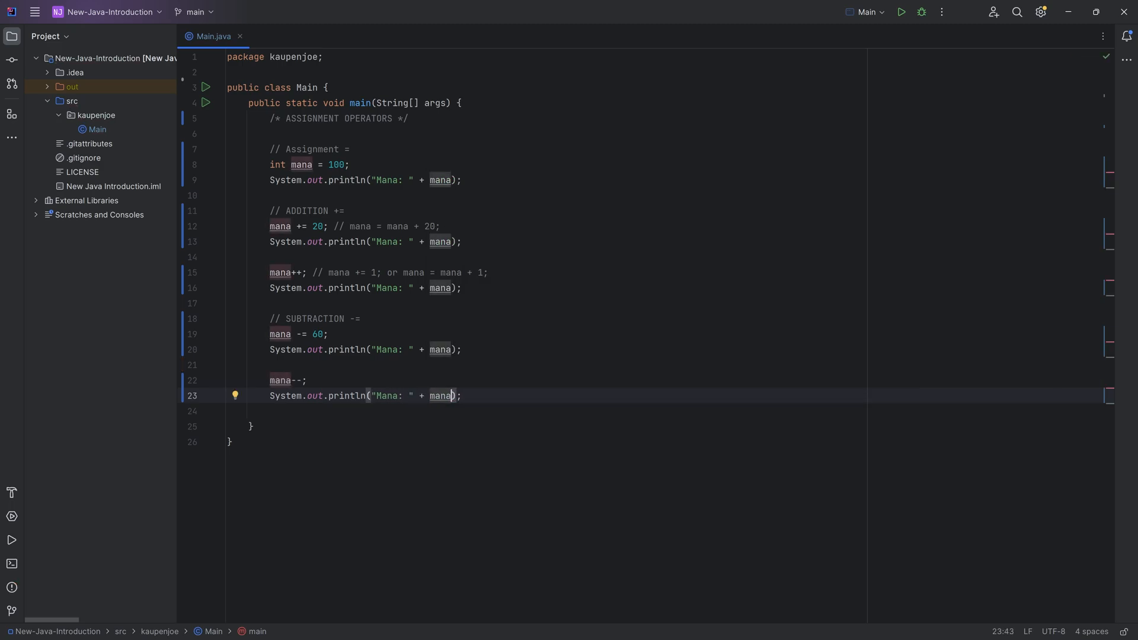
{"action": "left_click", "coordinate": [360, 319]}
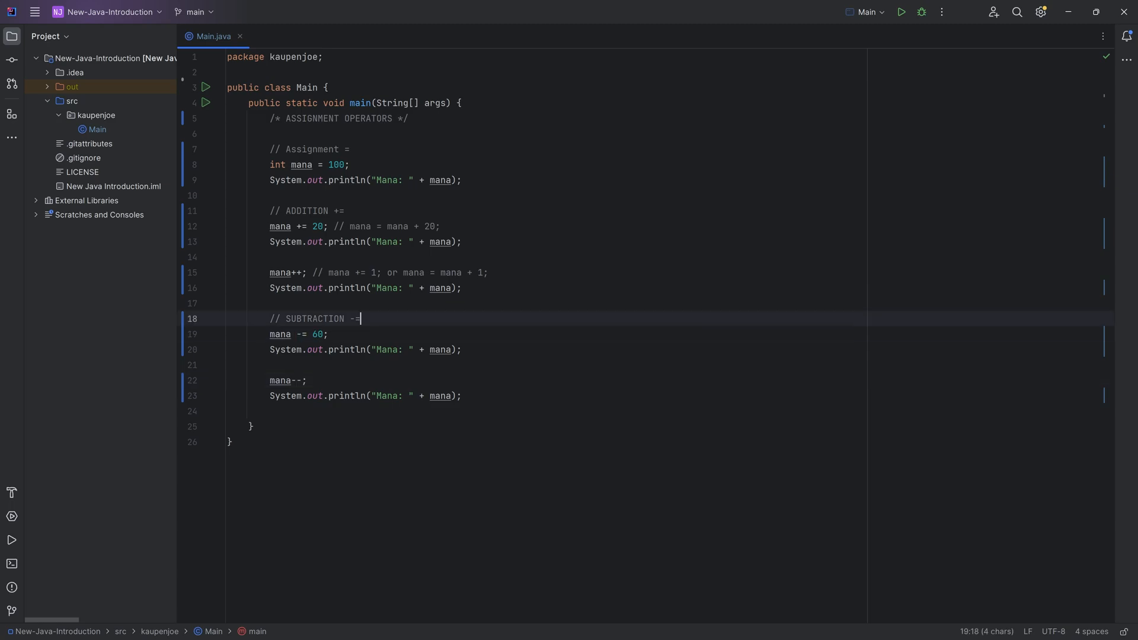
{"action": "key", "text": "enter"}
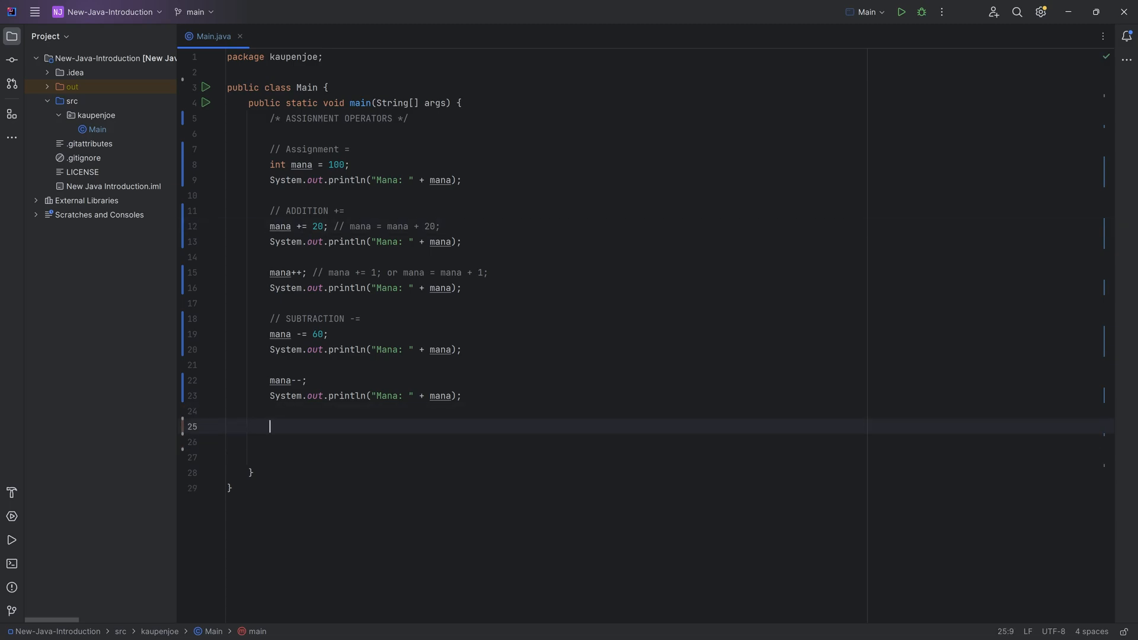
Step: Write the // MULTIPLY *= section with mana *= 2, run it, and remove the mistaken mana**; line
{"action": "type", "text": "// MULTIPLY *="}
{"action": "left_click", "coordinate": [546, 443]}
{"action": "type", "text": "mana"}
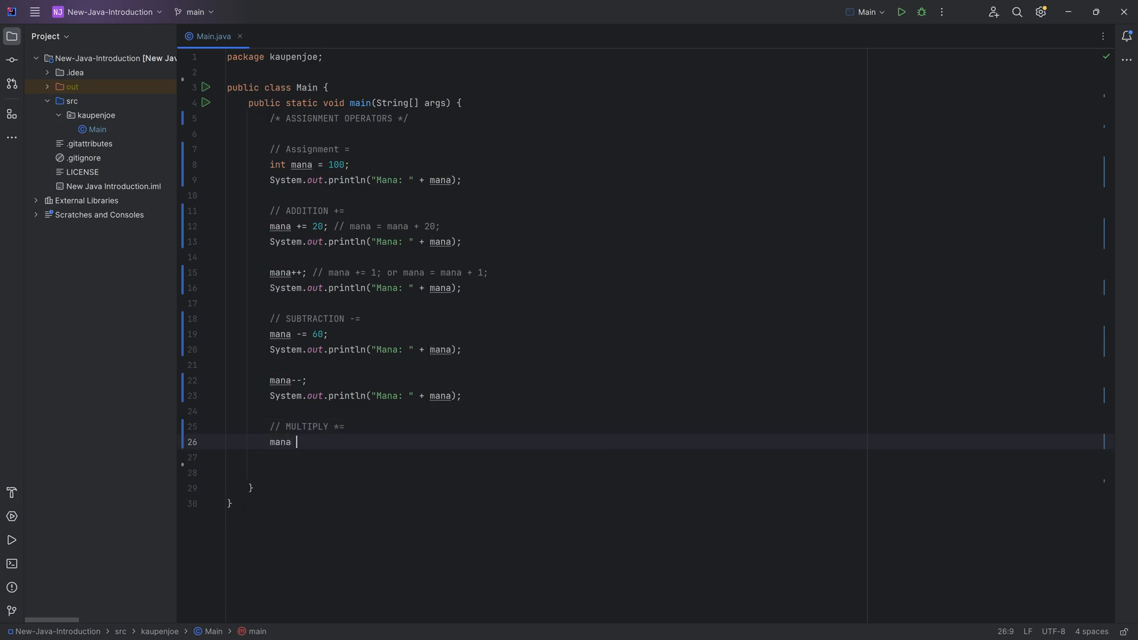
{"action": "type", "text": "*= 2;"}
{"action": "left_click", "coordinate": [547, 458]}
{"action": "type", "text": "System.out.println();"}
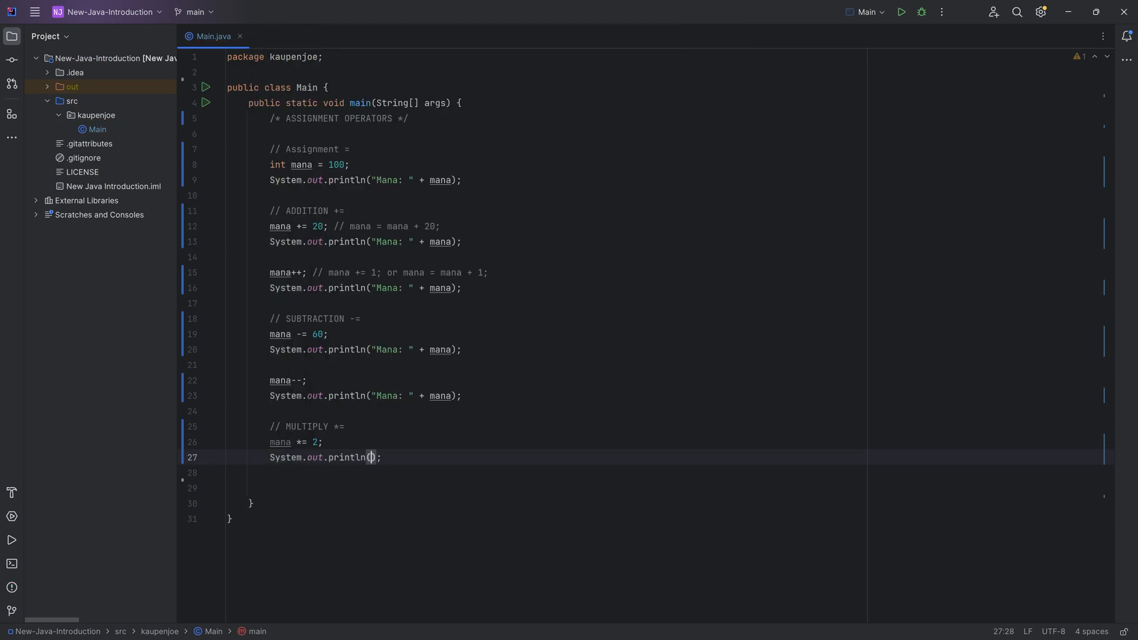
{"action": "left_click", "coordinate": [901, 12]}
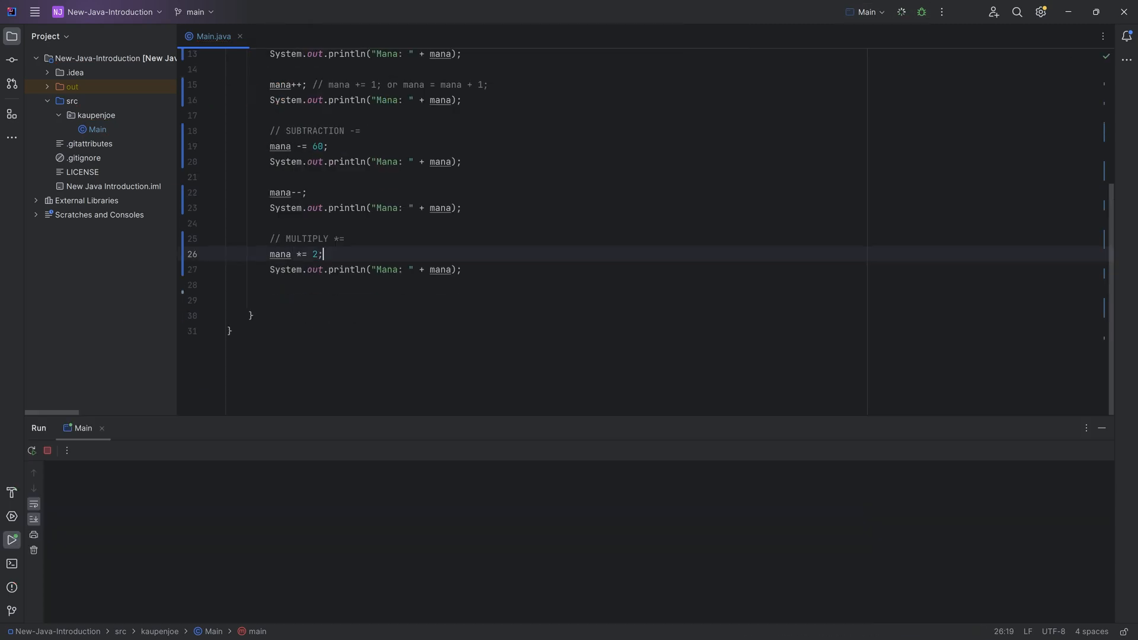
{"action": "left_click", "coordinate": [900, 12]}
{"action": "type", "text": "man"}
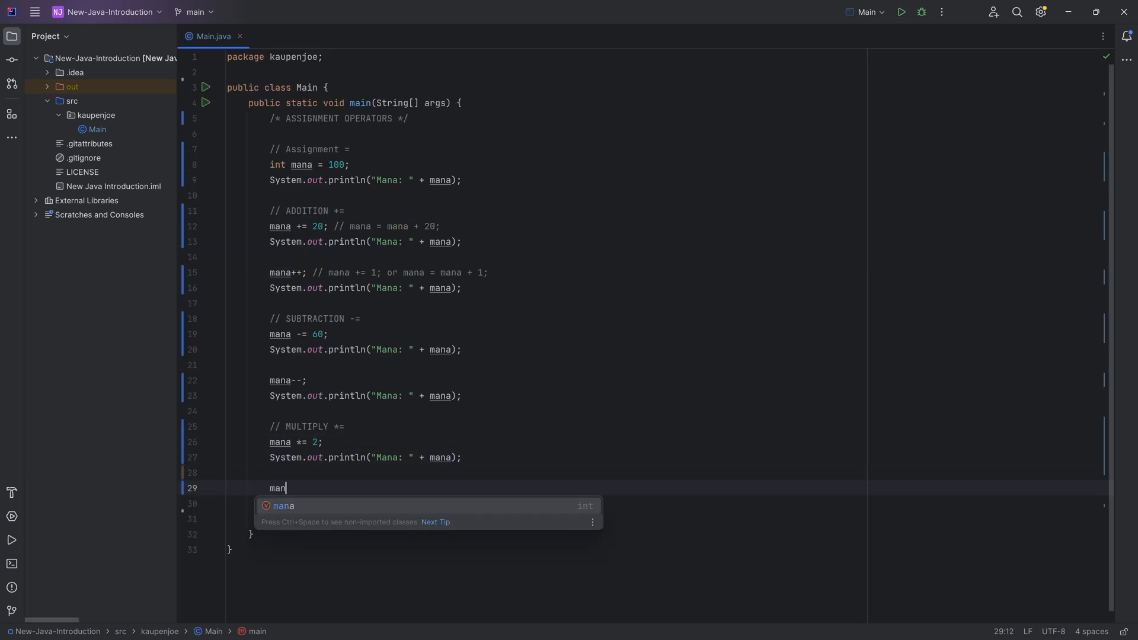
{"action": "type", "text": "a**;"}
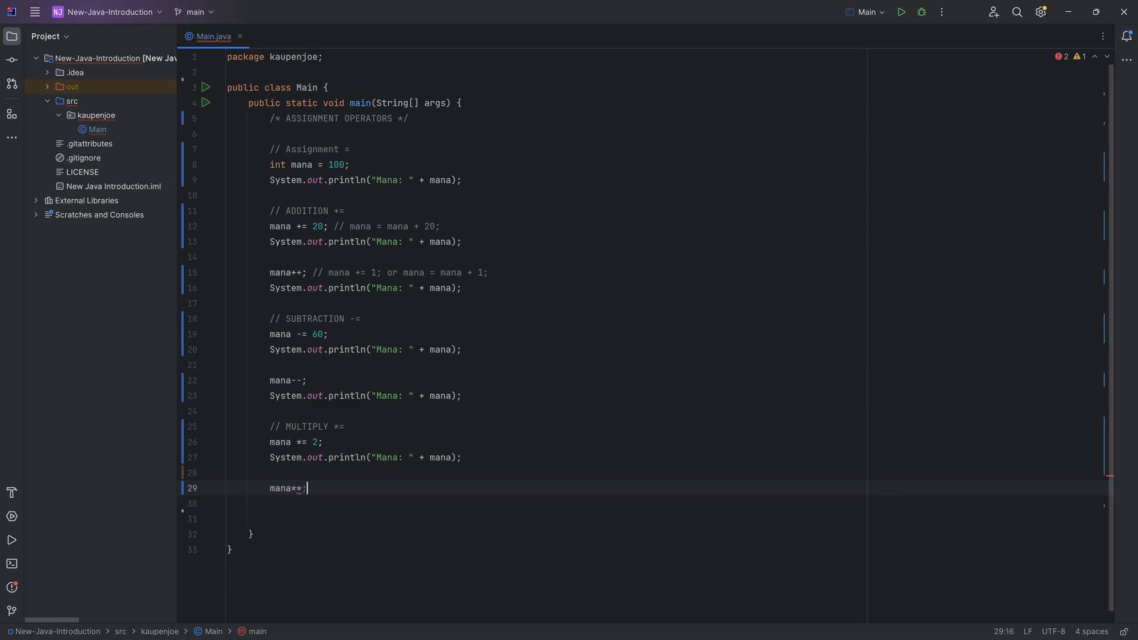
{"action": "double_click", "coordinate": [285, 487]}
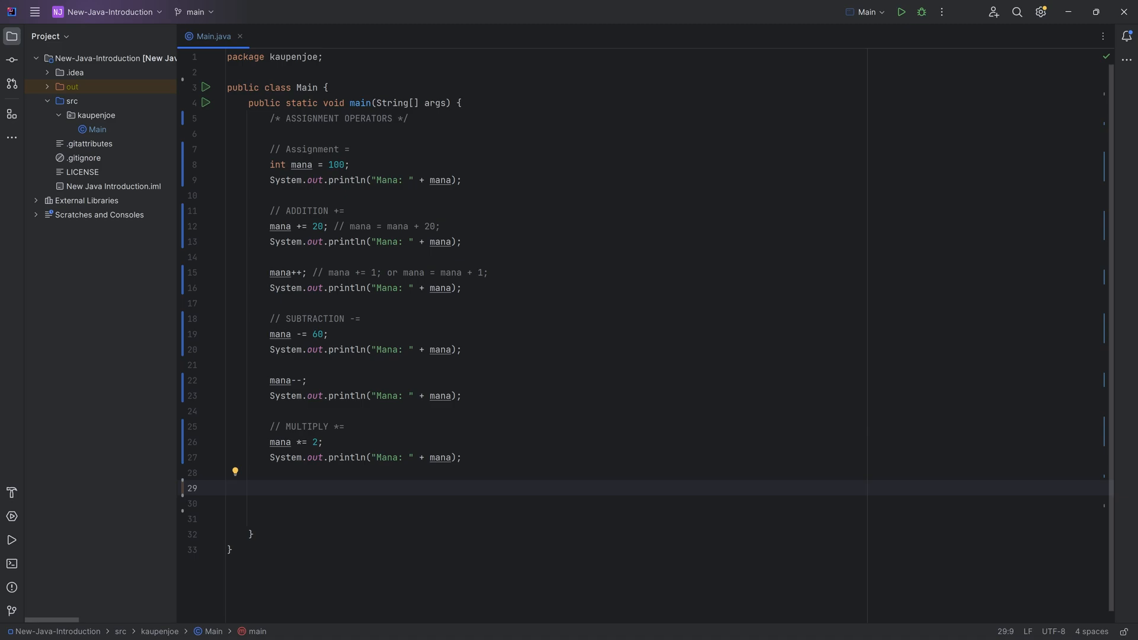
Step: Write the // DIVIDE /= section with mana /= 4 and a "Mana: " + mana print
{"action": "type", "text": "// DIVIDE"}
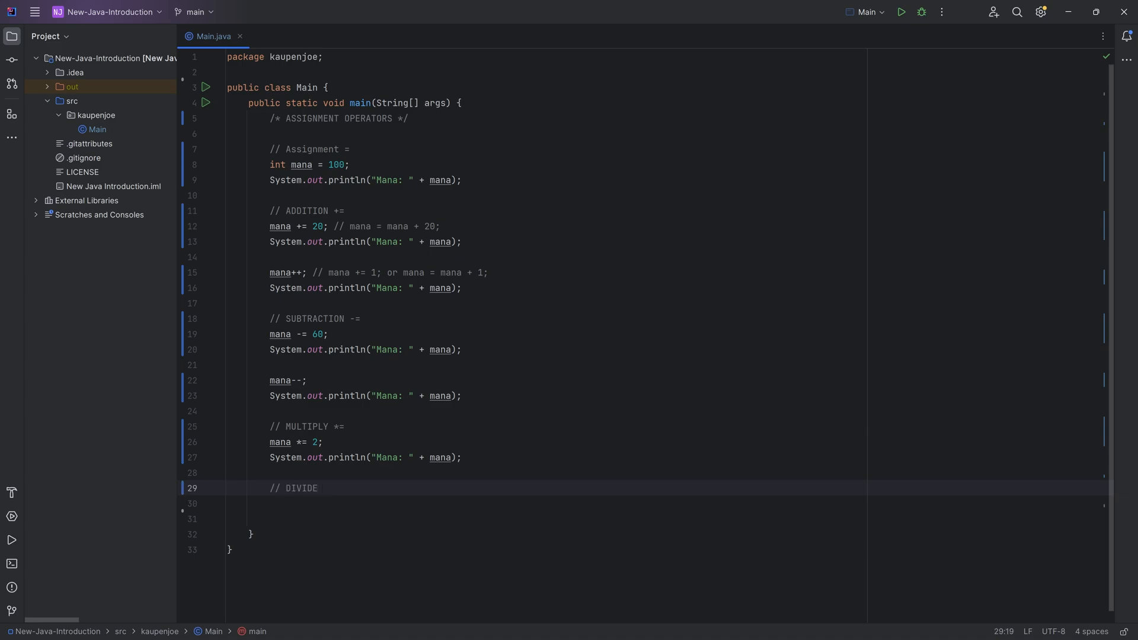
{"action": "type", "text": "/="}
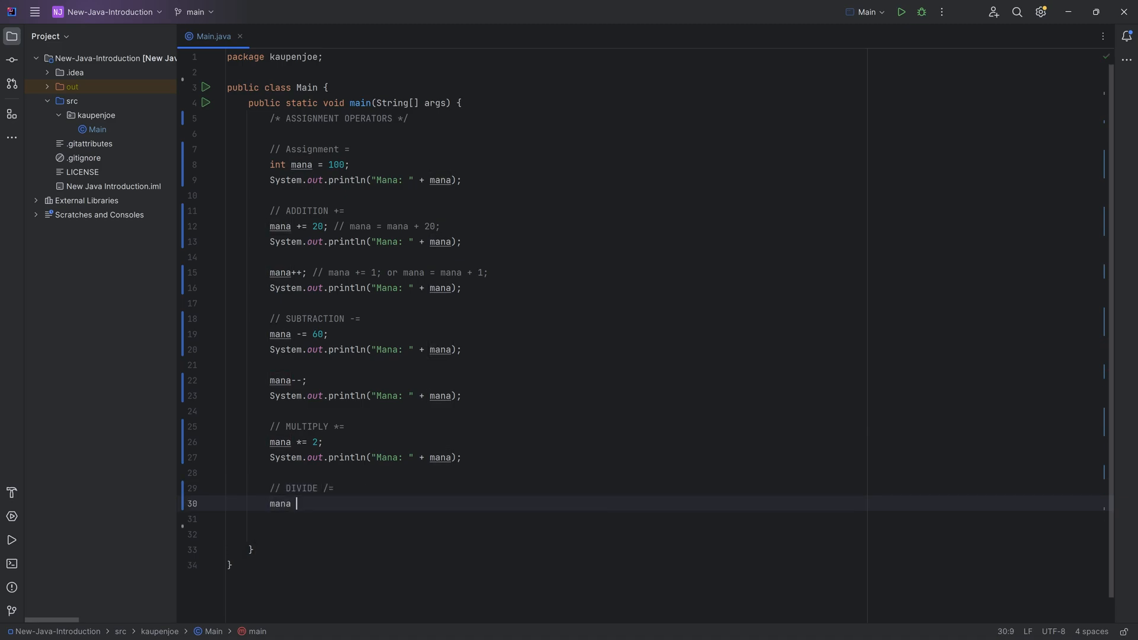
{"action": "type", "text": "/="}
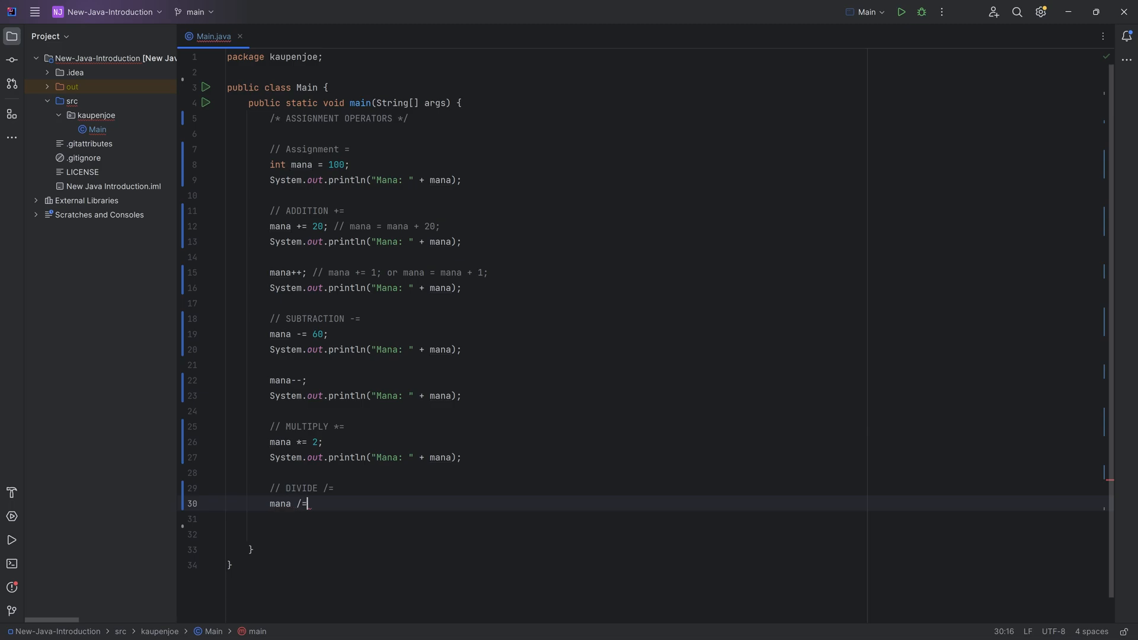
{"action": "type", "text": "System.out.println(\"Mana: \");"}
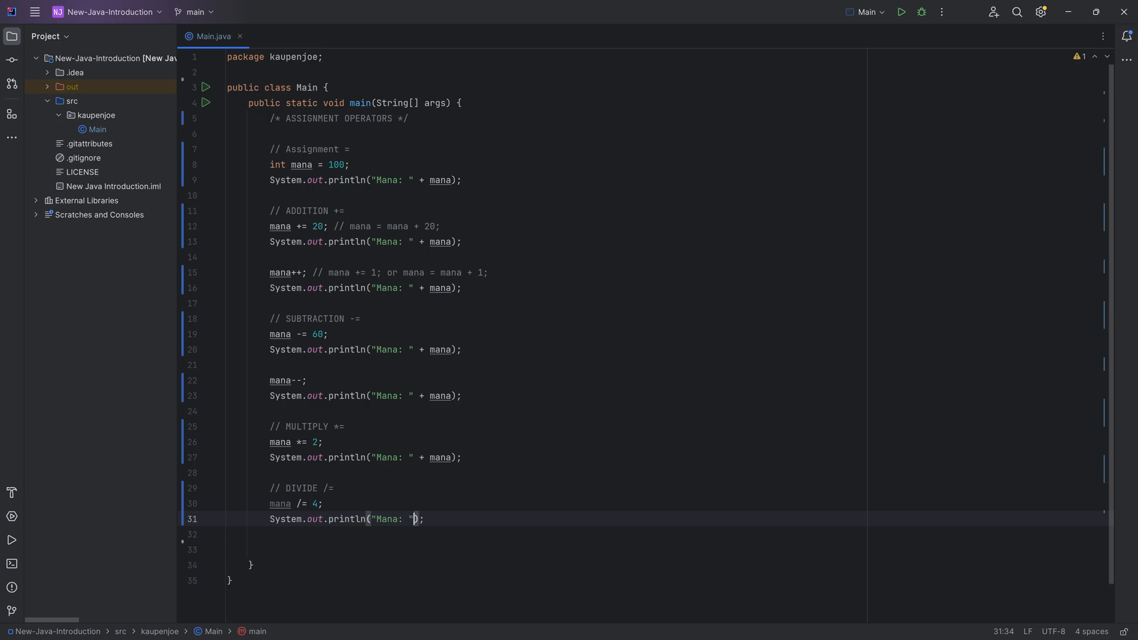
{"action": "type", "text": "+"}
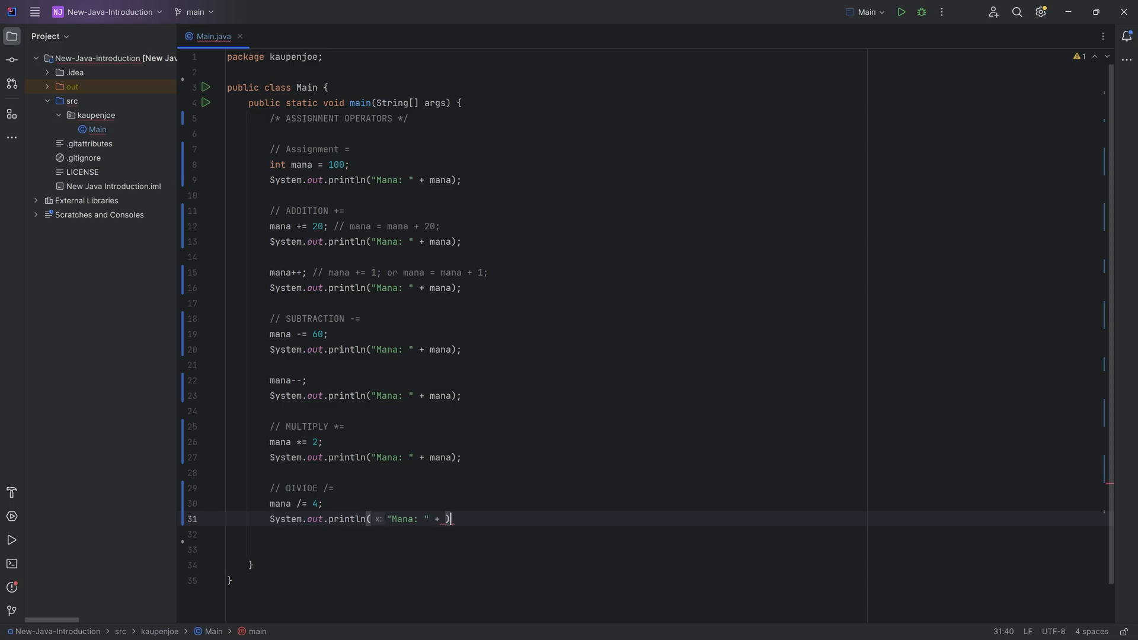
{"action": "left_click", "coordinate": [899, 12]}
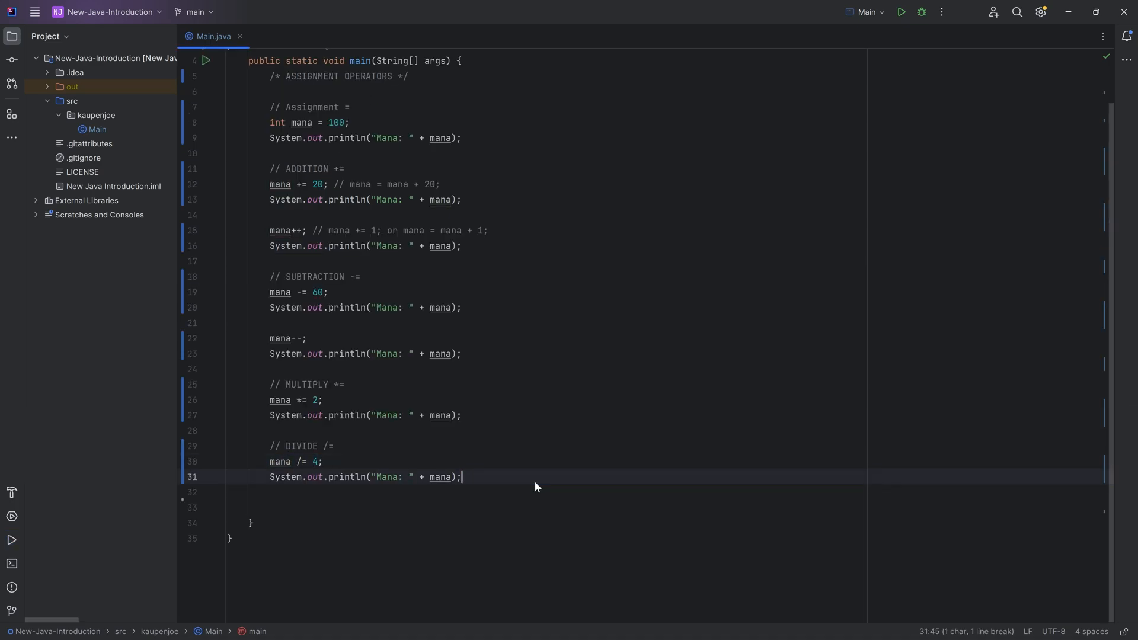
Step: Write the // MODULO (REMAINDER) %= comment, correcting the MUDALO typo
{"action": "type", "text": "/"}
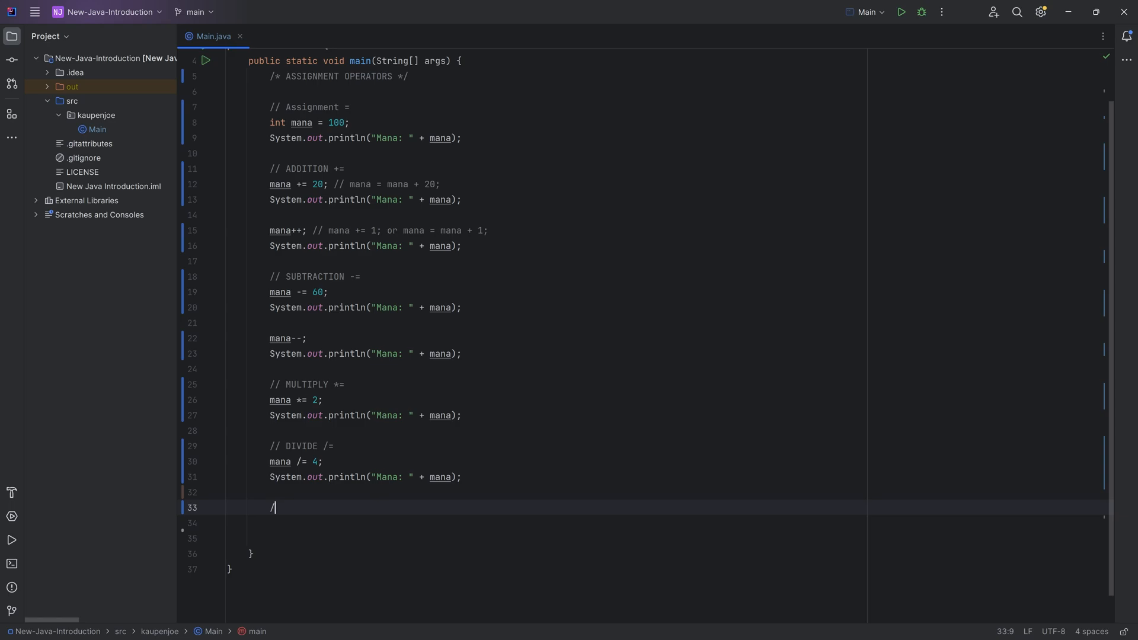
{"action": "type", "text": "/"}
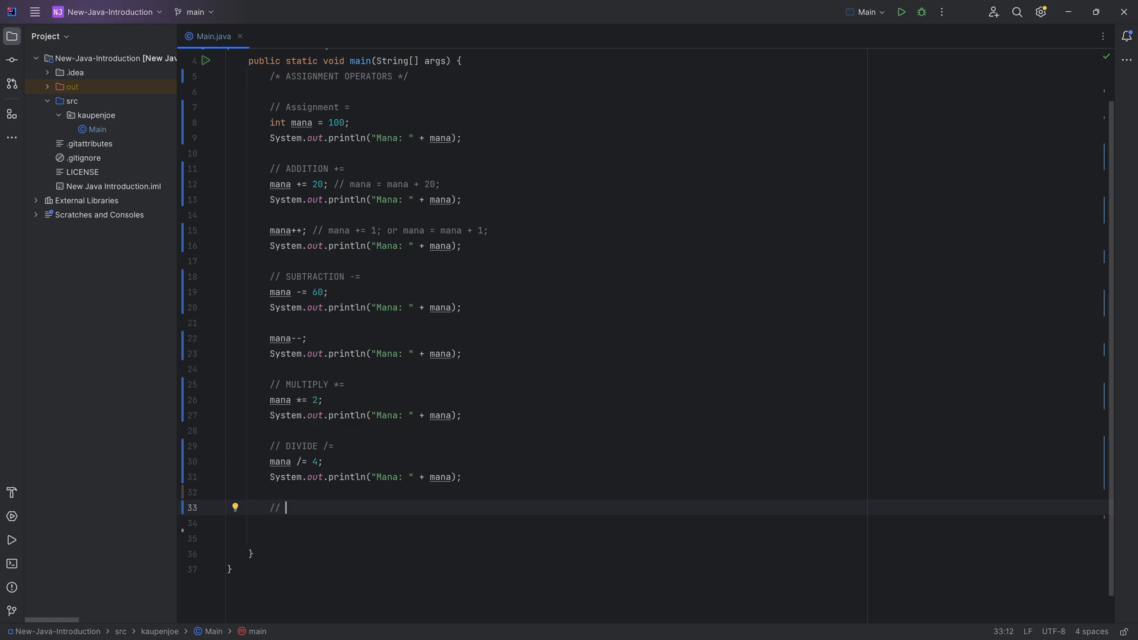
{"action": "type", "text": "MUDALO"}
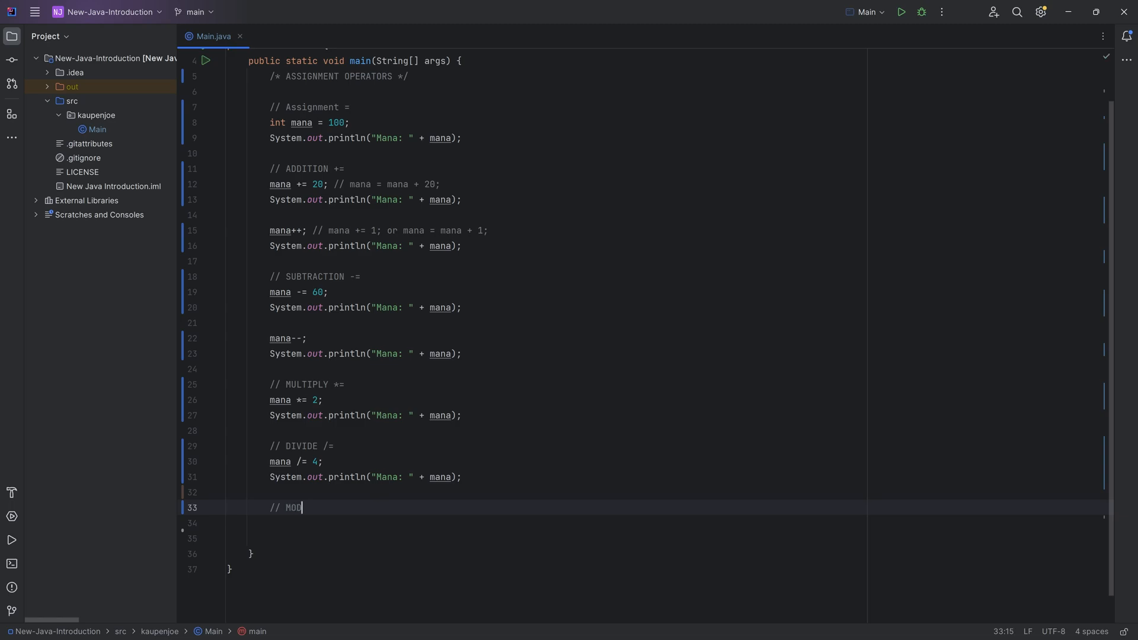
{"action": "type", "text": "ULO ("}
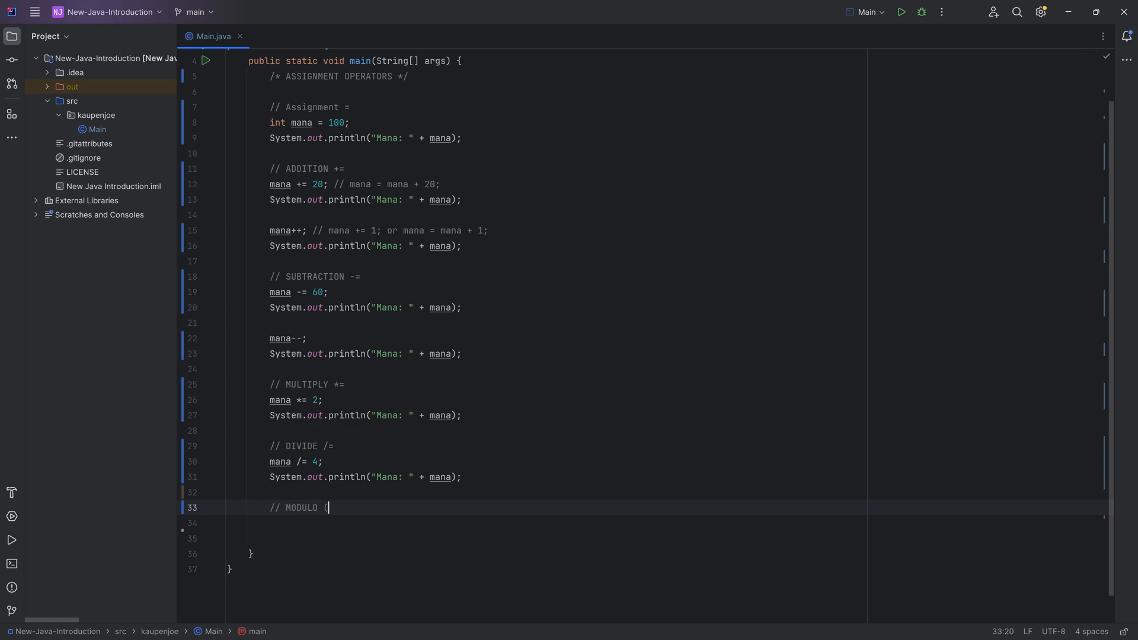
{"action": "type", "text": "REMAINDER)"}
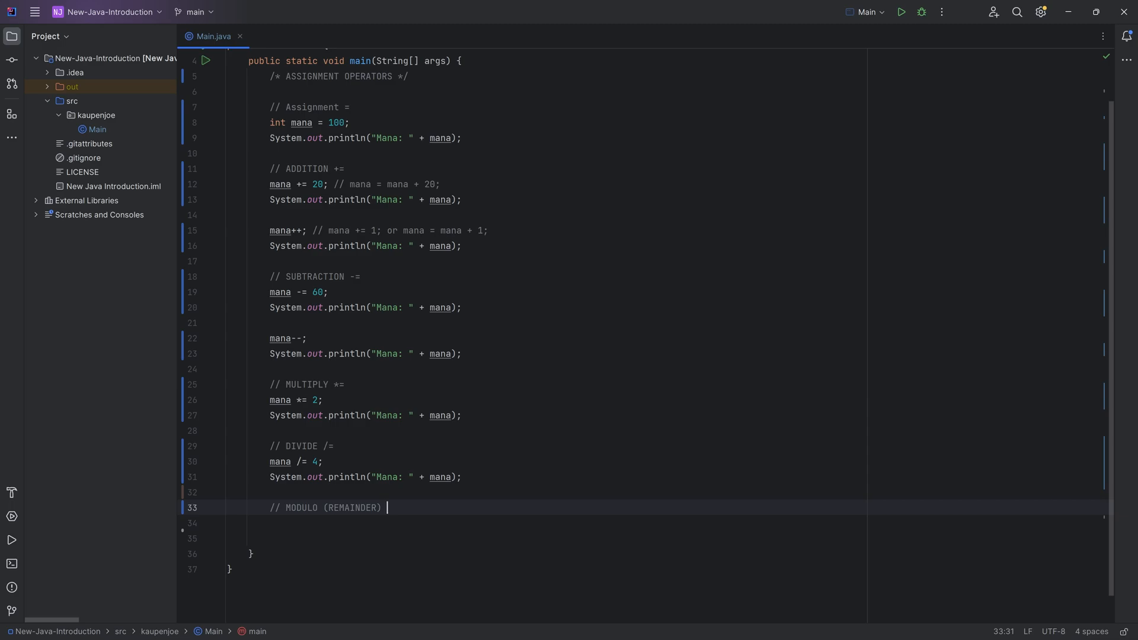
{"action": "type", "text": "%="}
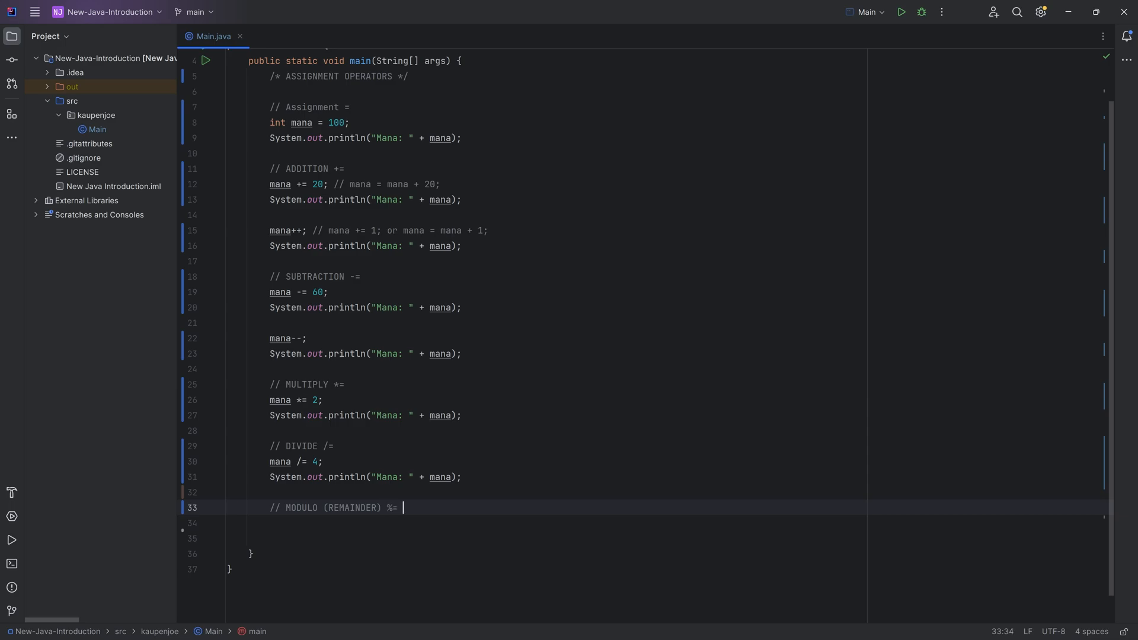
Step: Add mana %= 2; followed by a System.out.println of "Mana: " + mana
{"action": "type", "text": "mana"}
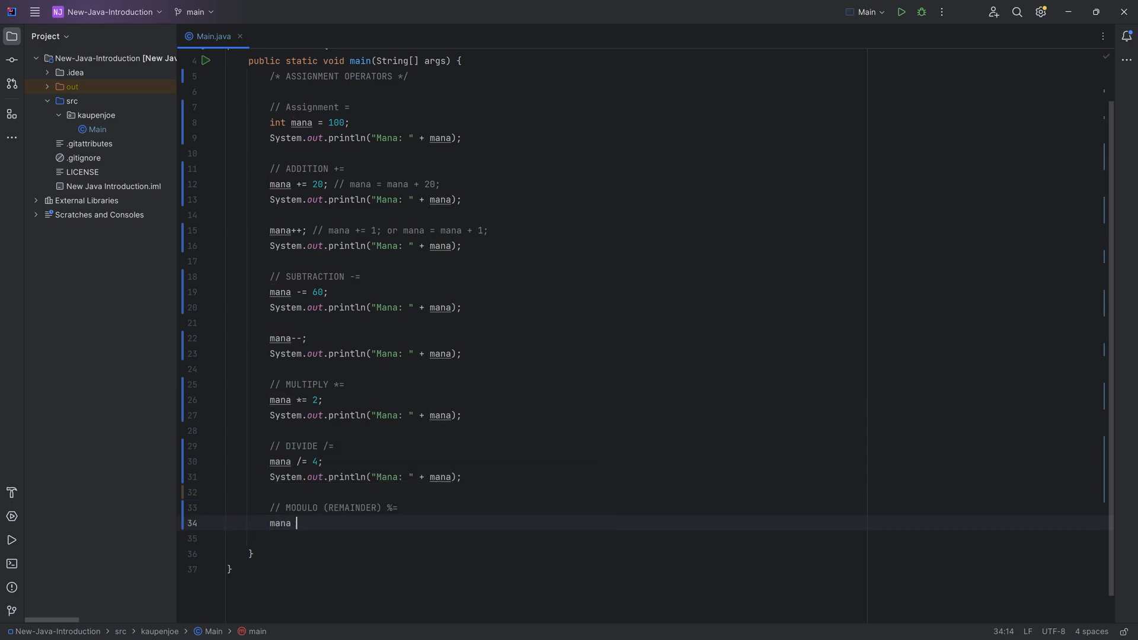
{"action": "type", "text": "%="}
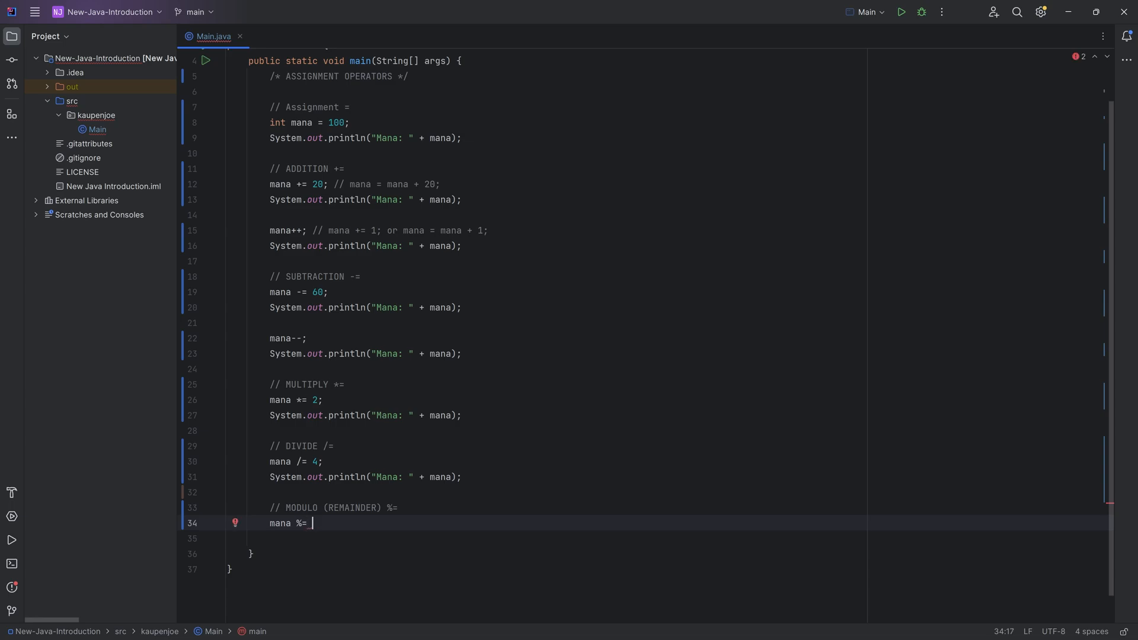
{"action": "type", "text": "2;"}
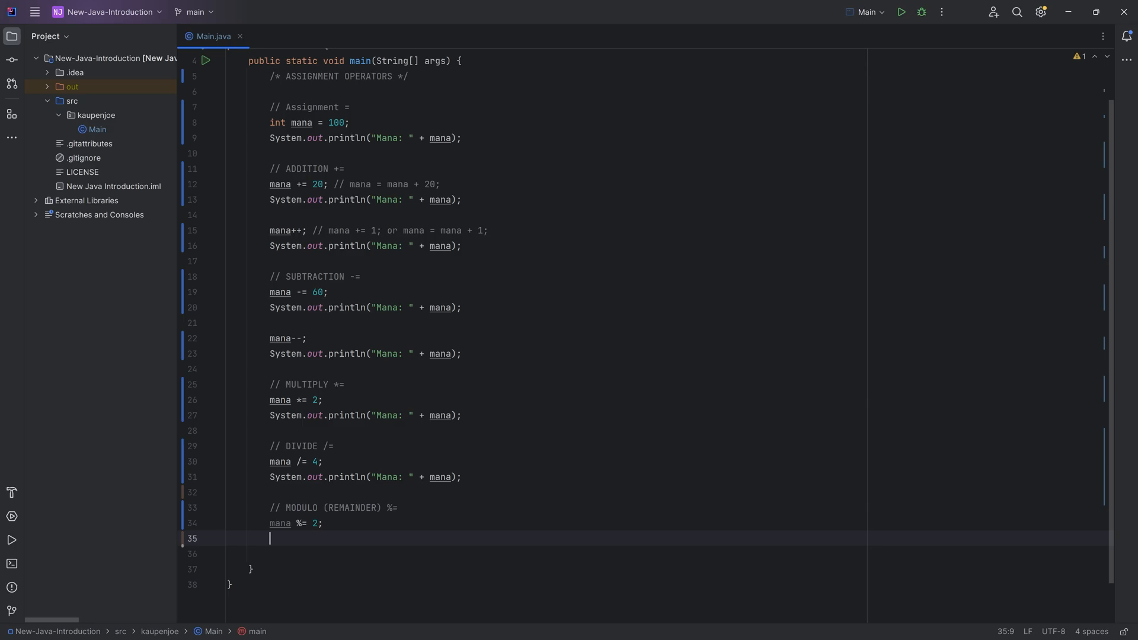
{"action": "type", "text": "System.out.println(\"Mana: \" + mana);"}
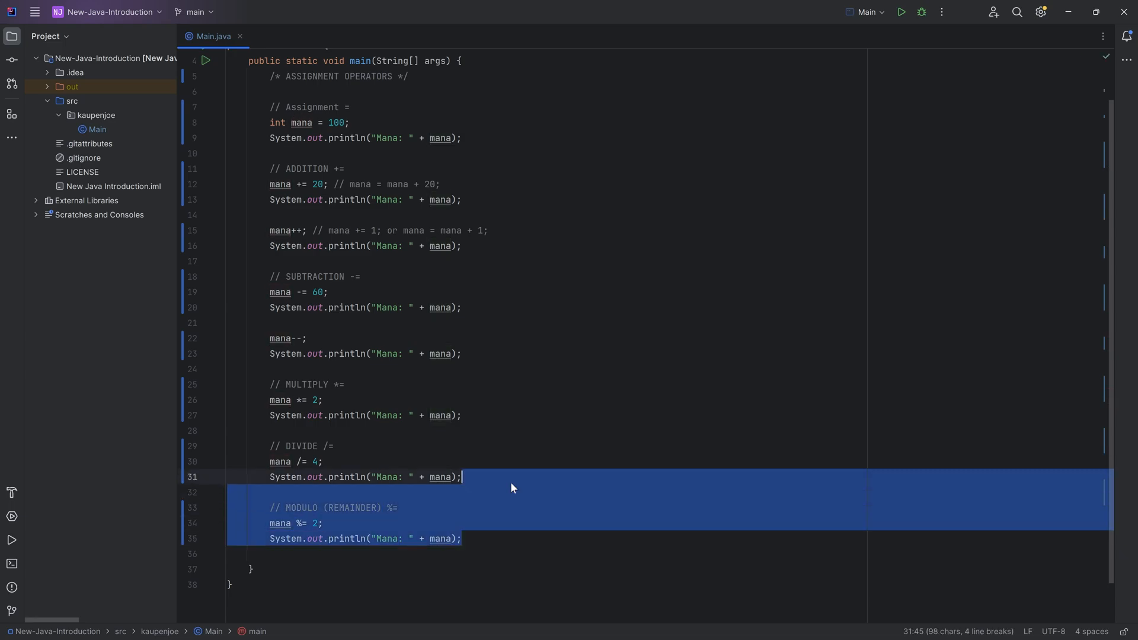
Step: Run Main to print the mana sequence ending with Mana: 0, then hide the output
{"action": "left_click", "coordinate": [900, 12]}
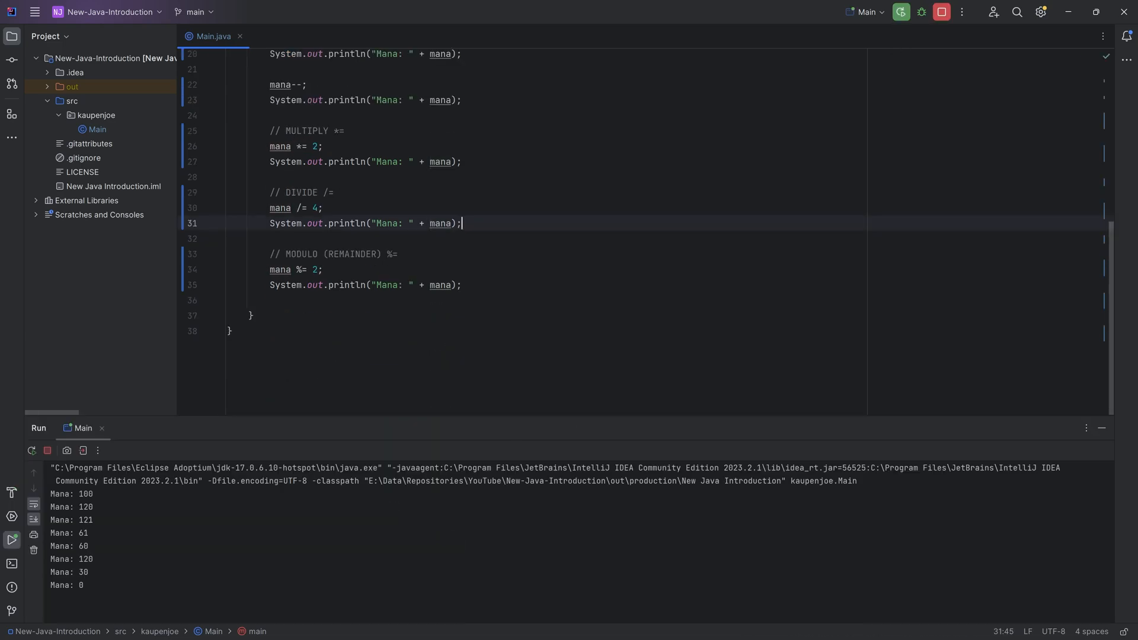
{"action": "left_click", "coordinate": [898, 12]}
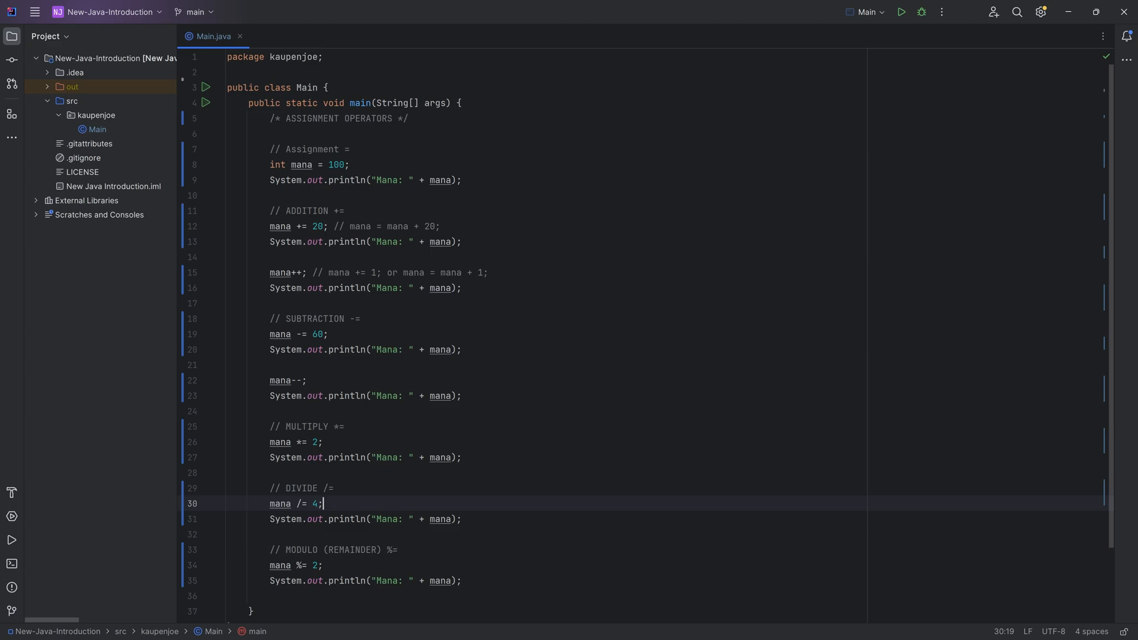
{"action": "left_click", "coordinate": [312, 427]}
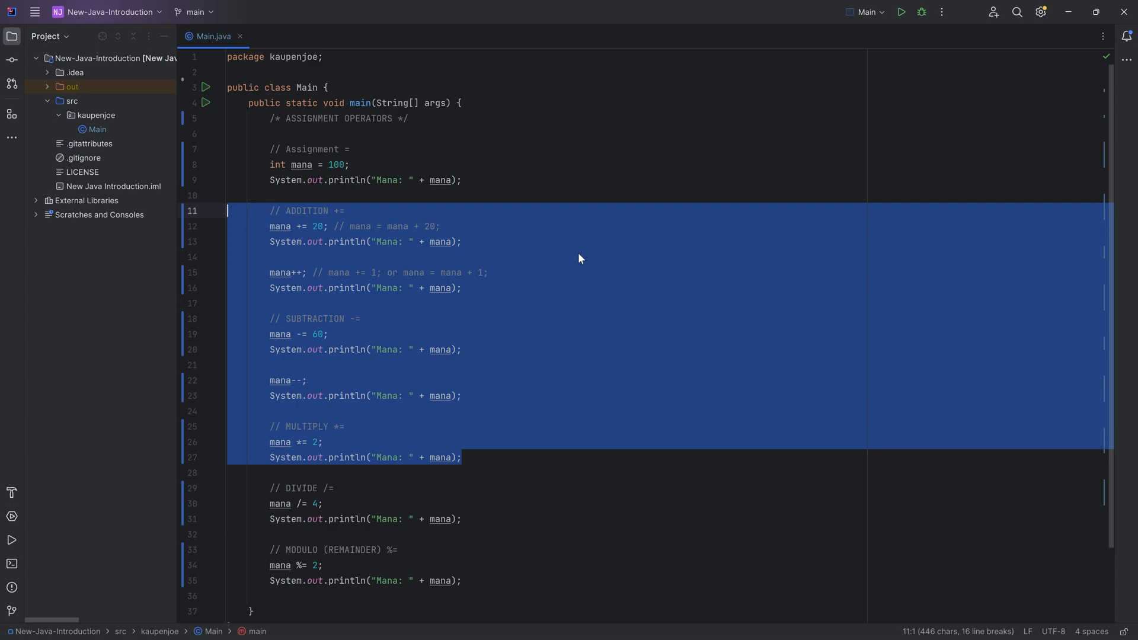
{"action": "left_click", "coordinate": [322, 164]}
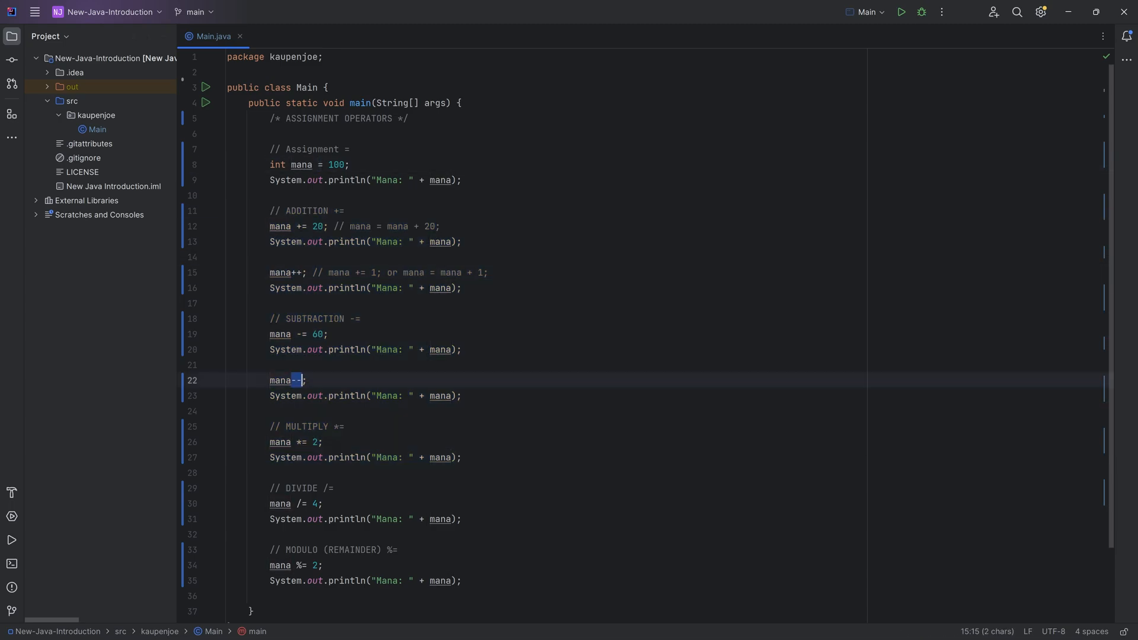
{"action": "left_click", "coordinate": [462, 286]}
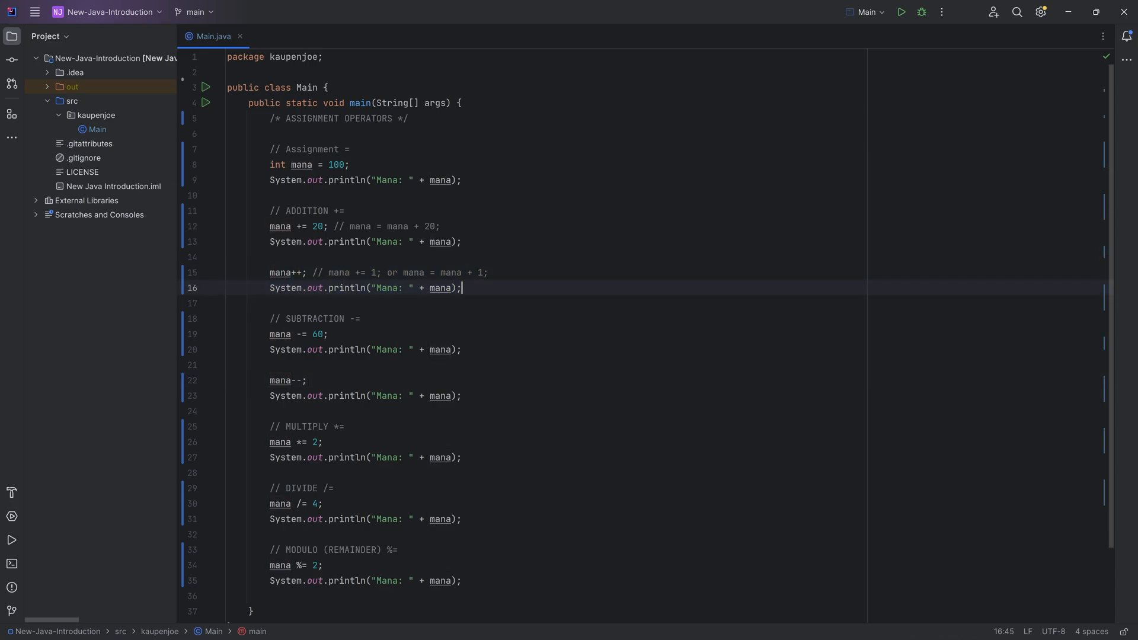
{"action": "left_click", "coordinate": [246, 258]}
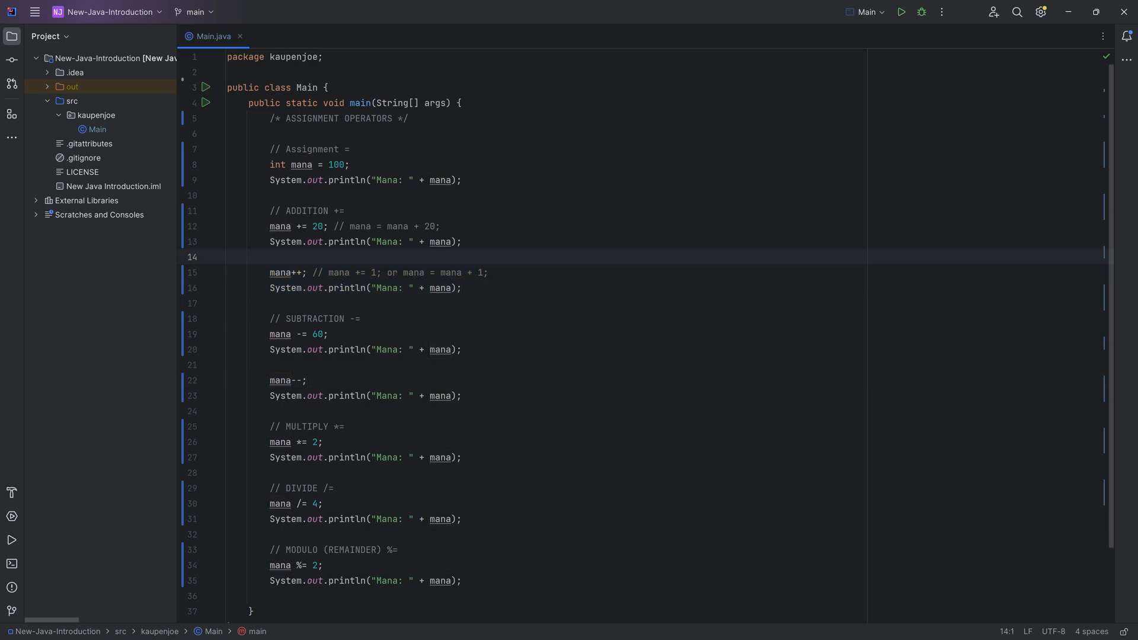
{"action": "left_click", "coordinate": [226, 257]}
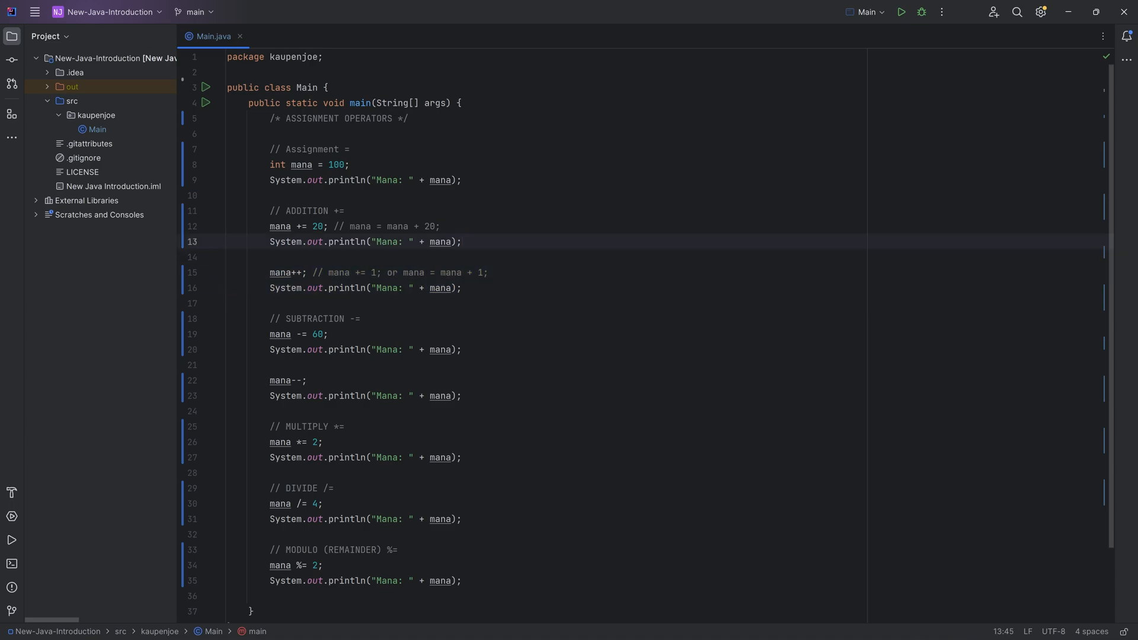
{"action": "left_click", "coordinate": [323, 442]}
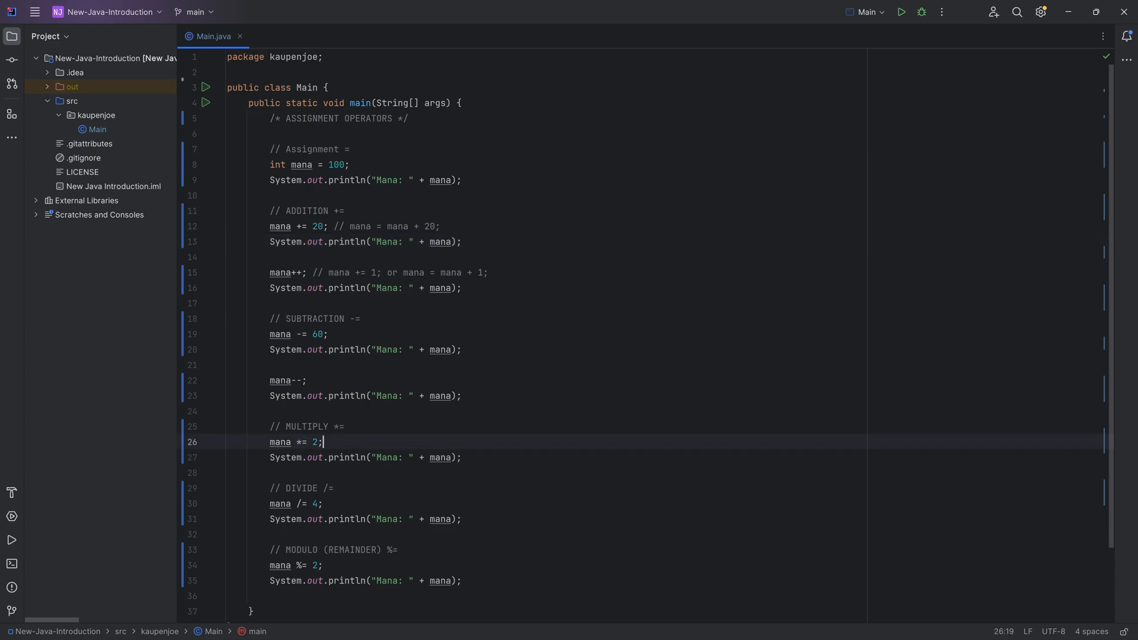
{"action": "left_click", "coordinate": [389, 225]}
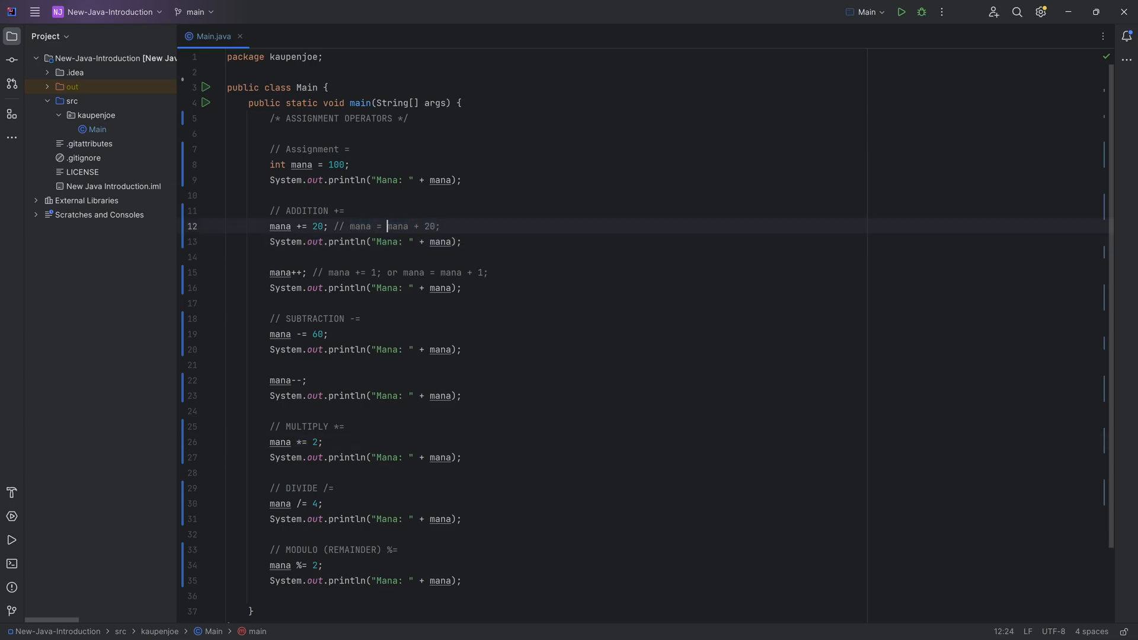
{"action": "left_click", "coordinate": [345, 211]}
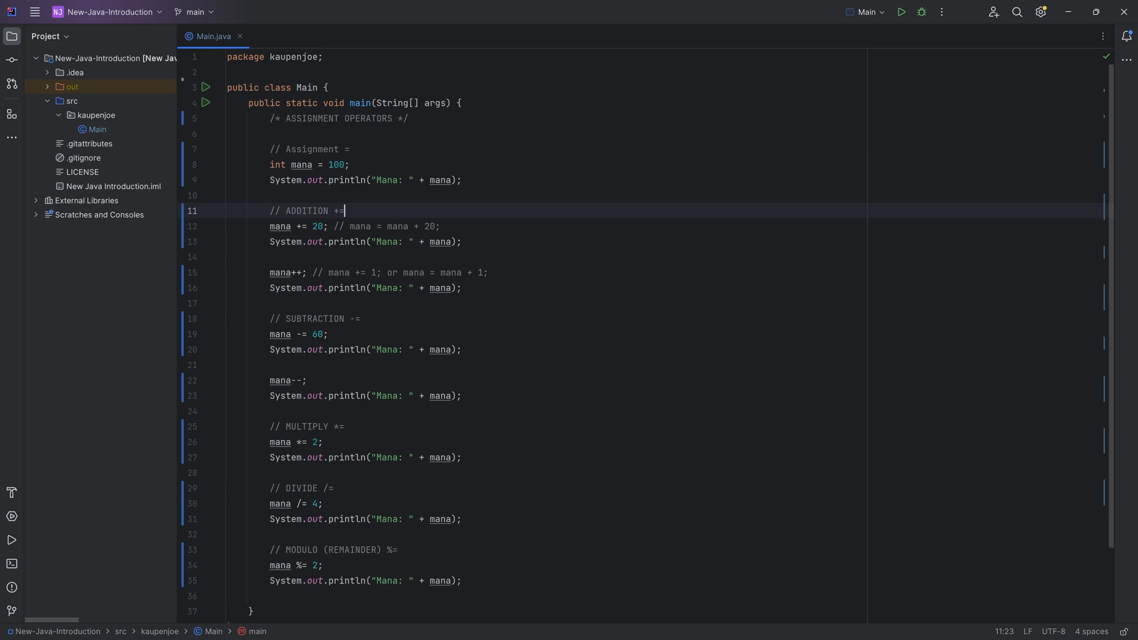
{"action": "left_click", "coordinate": [304, 226]}
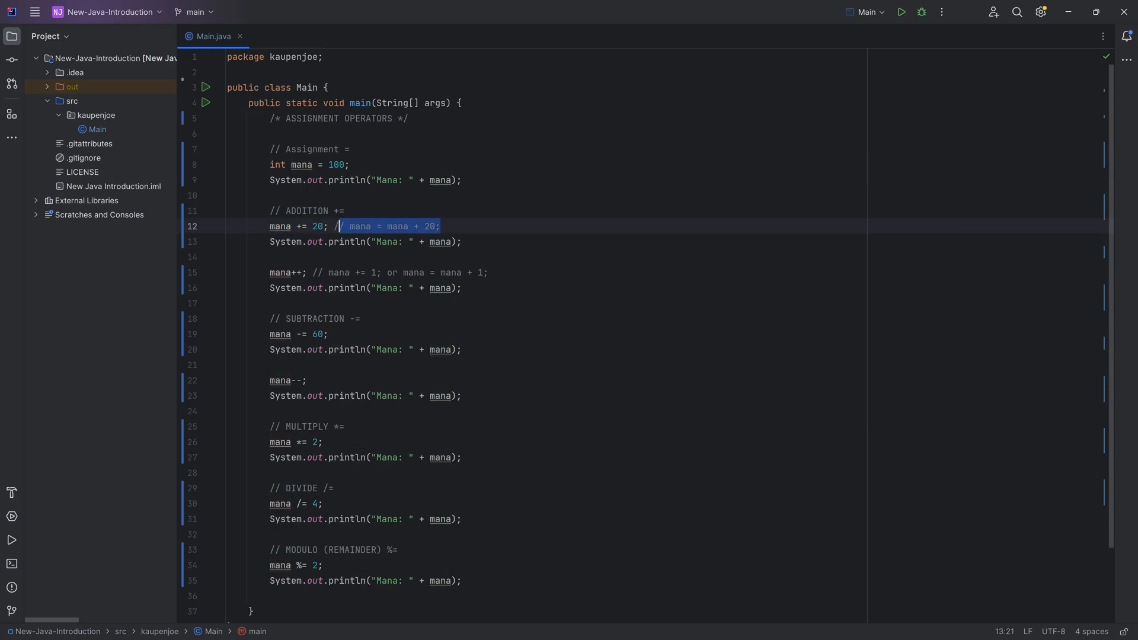
{"action": "left_click", "coordinate": [441, 226]}
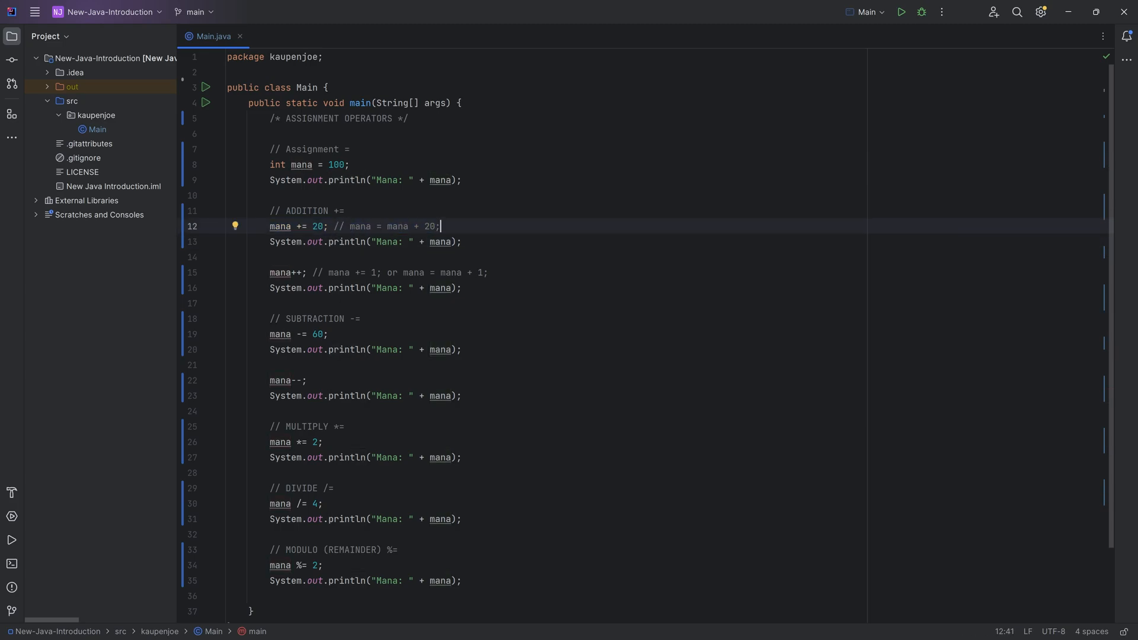